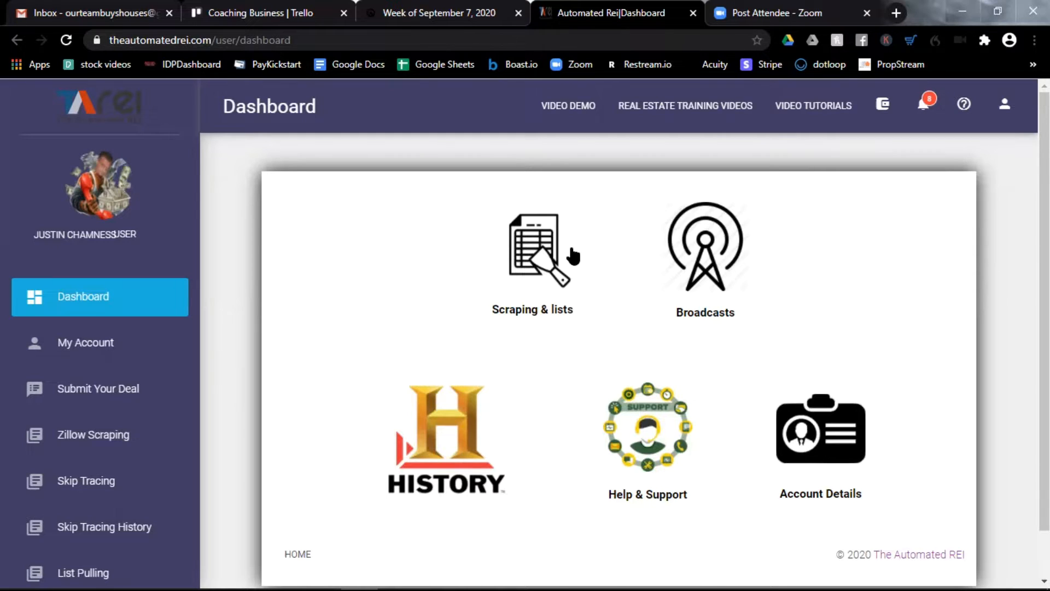
pyautogui.moveTo(262, 339)
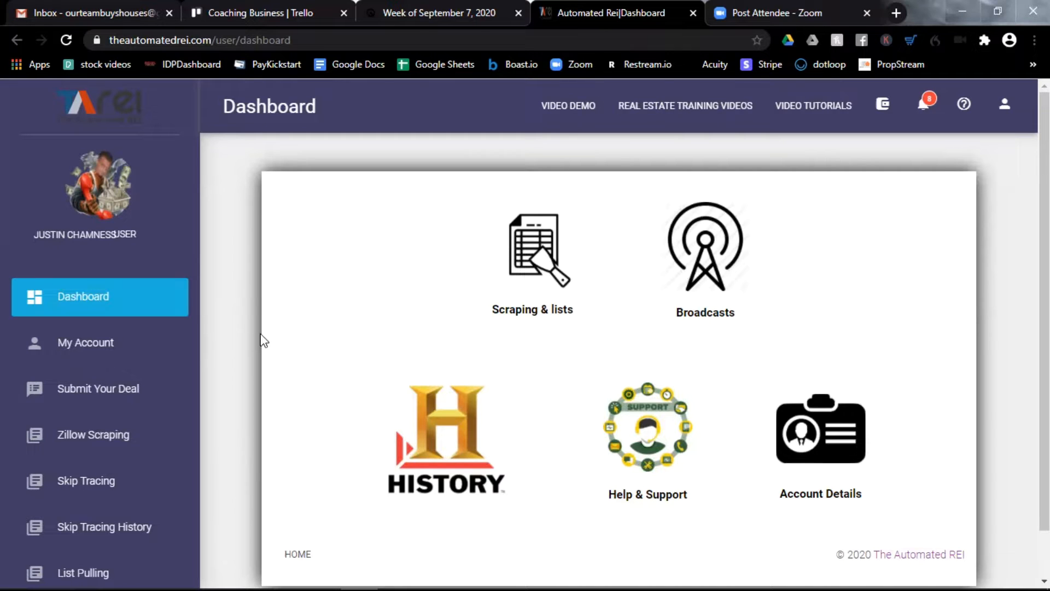
pyautogui.moveTo(281, 327)
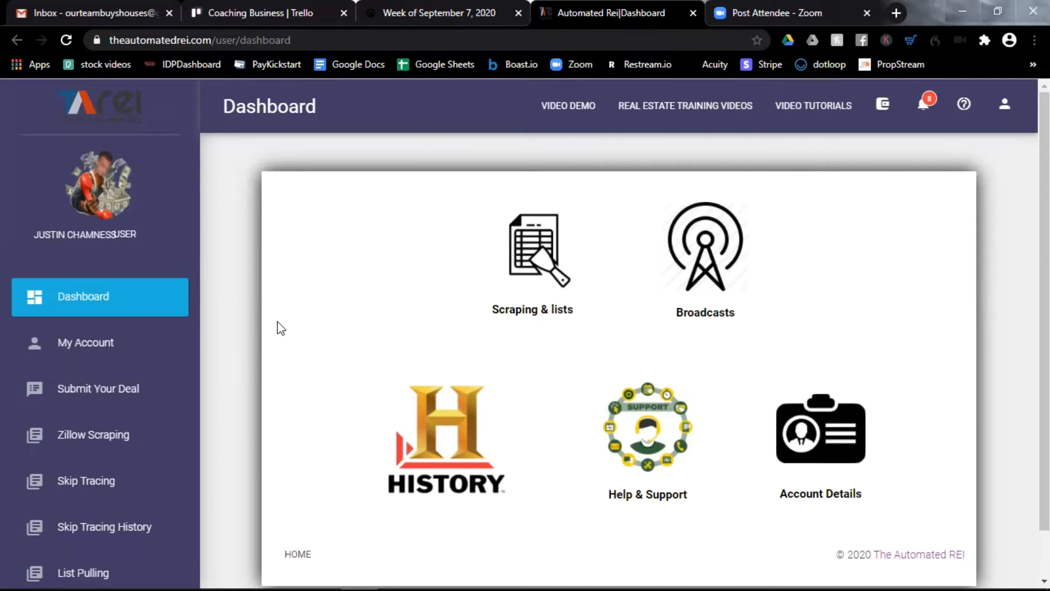
pyautogui.moveTo(204, 320)
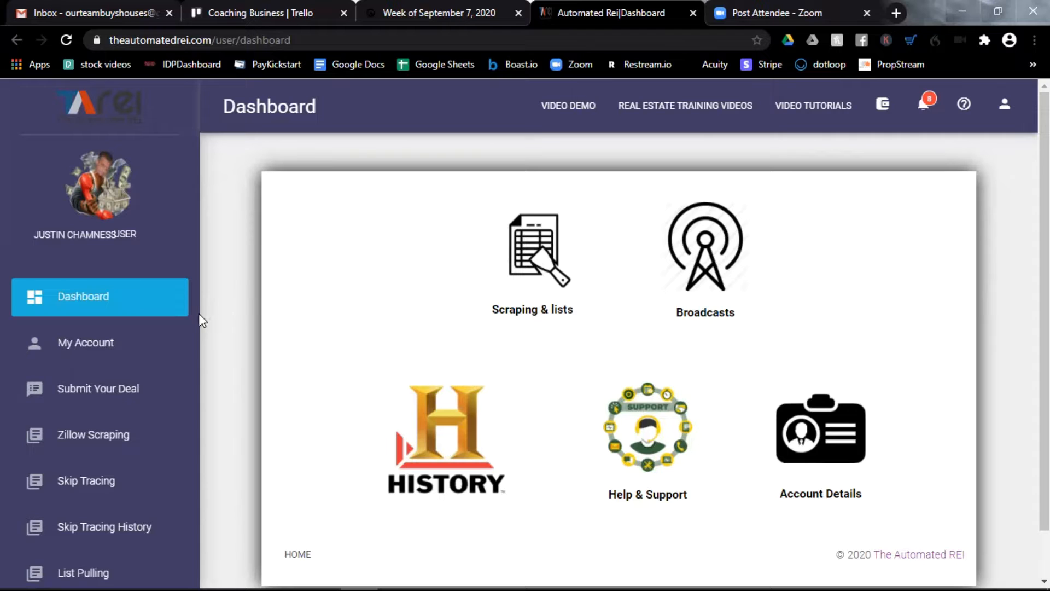
# Start a Zillow Scraping campaign named 'Phoenix AZ 09.10.2020'.
pyautogui.scroll(-3)
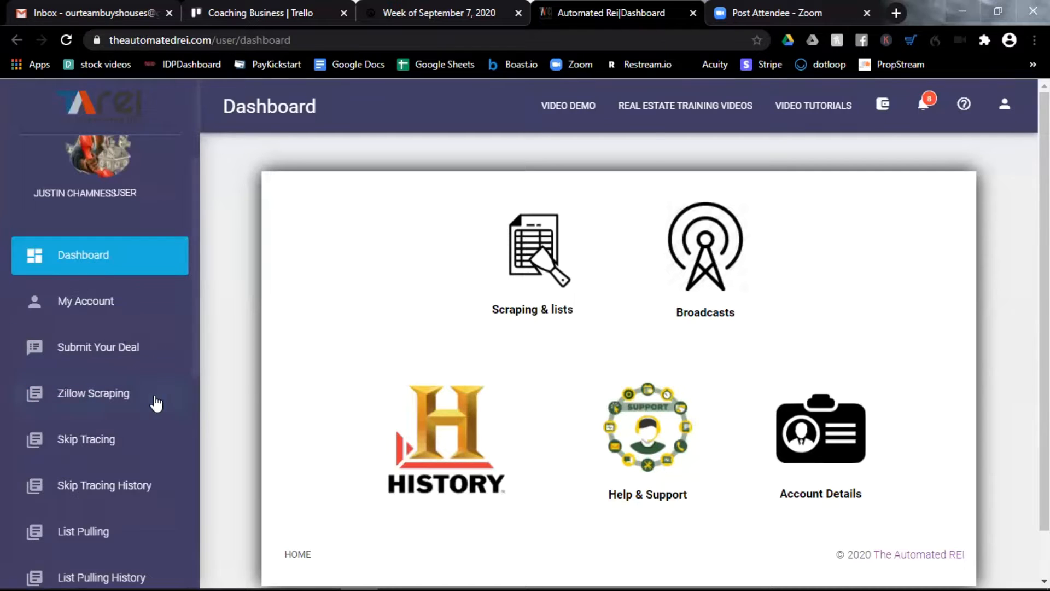
pyautogui.click(93, 393)
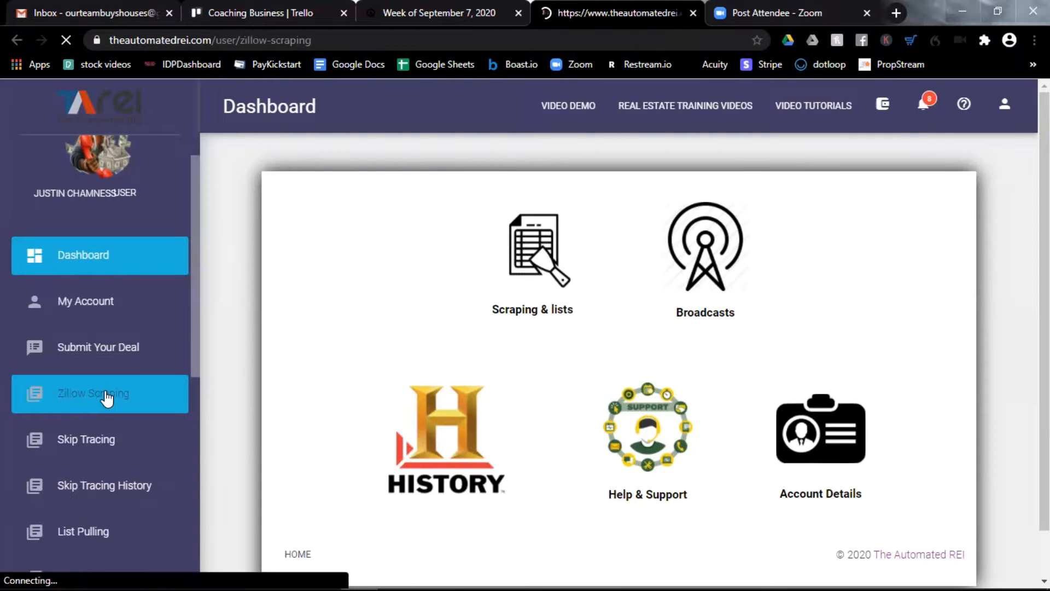
pyautogui.click(92, 392)
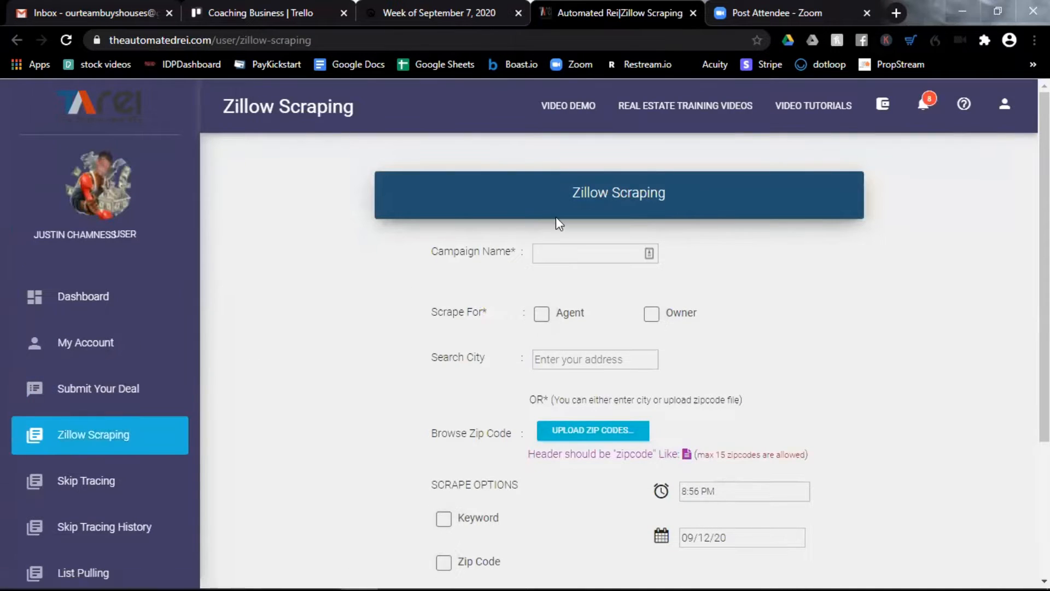
pyautogui.doubleClick(617, 193)
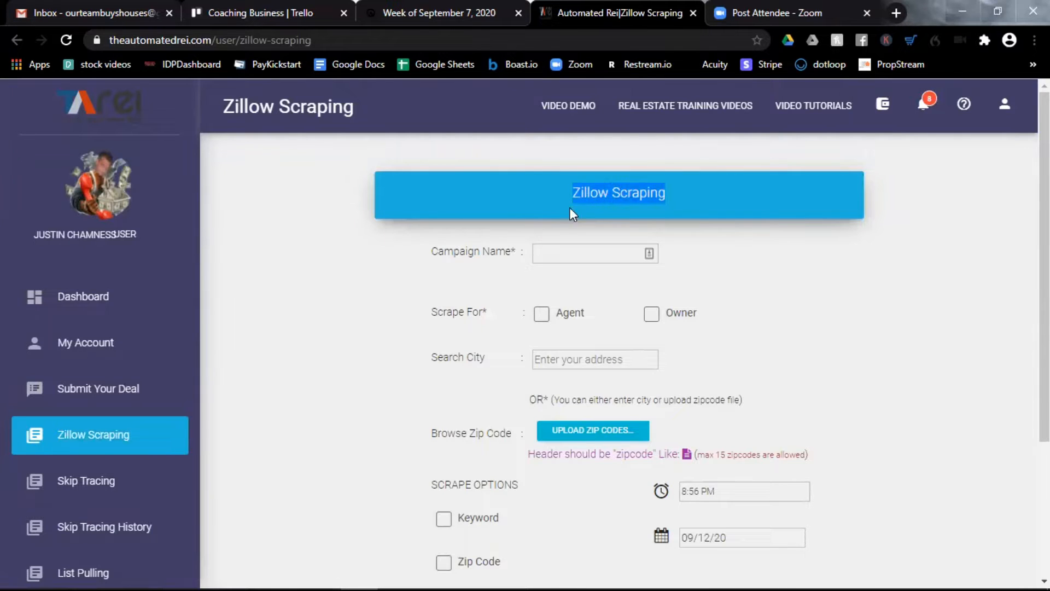
pyautogui.click(593, 253)
pyautogui.write('Phoenix AZ')
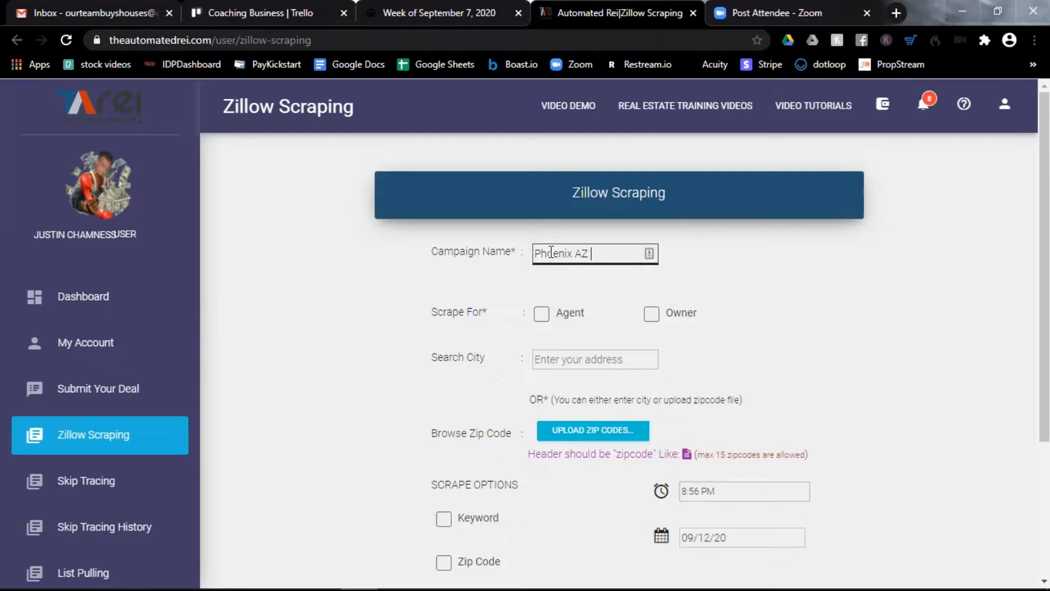
pyautogui.write('09')
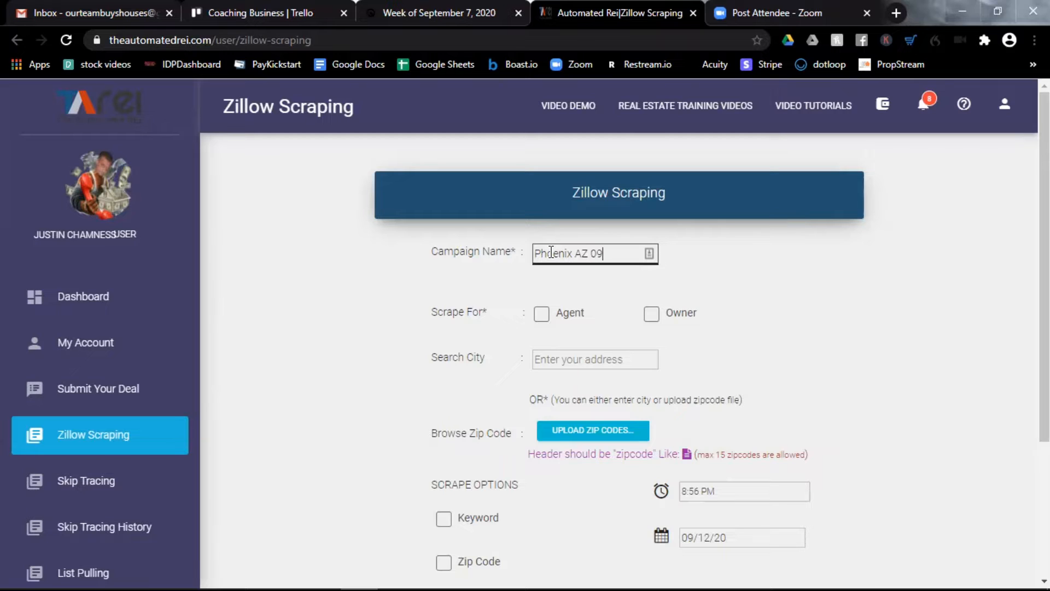
pyautogui.write('.10.2')
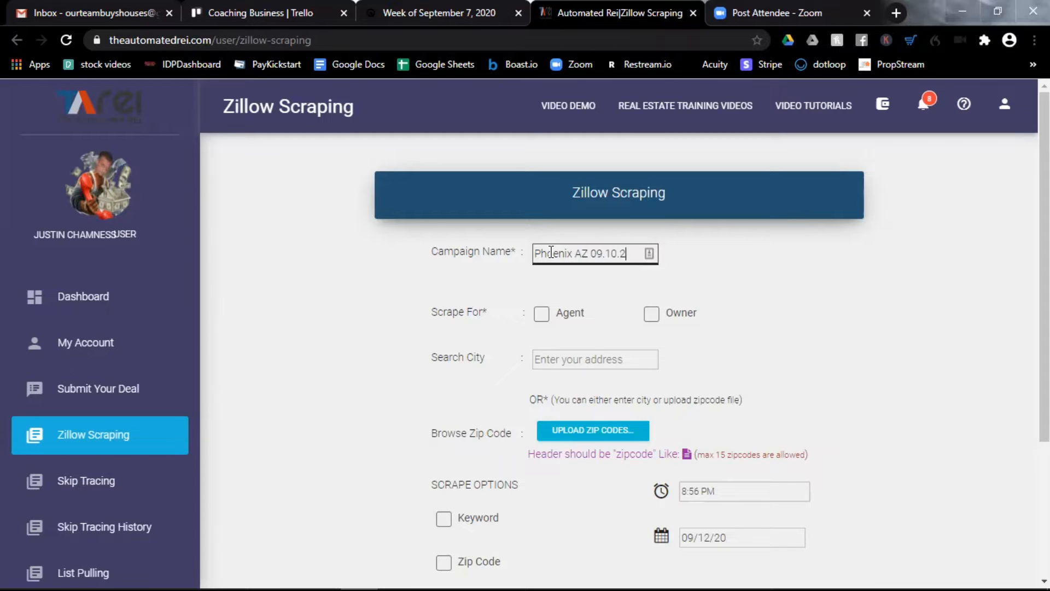
pyautogui.write('020')
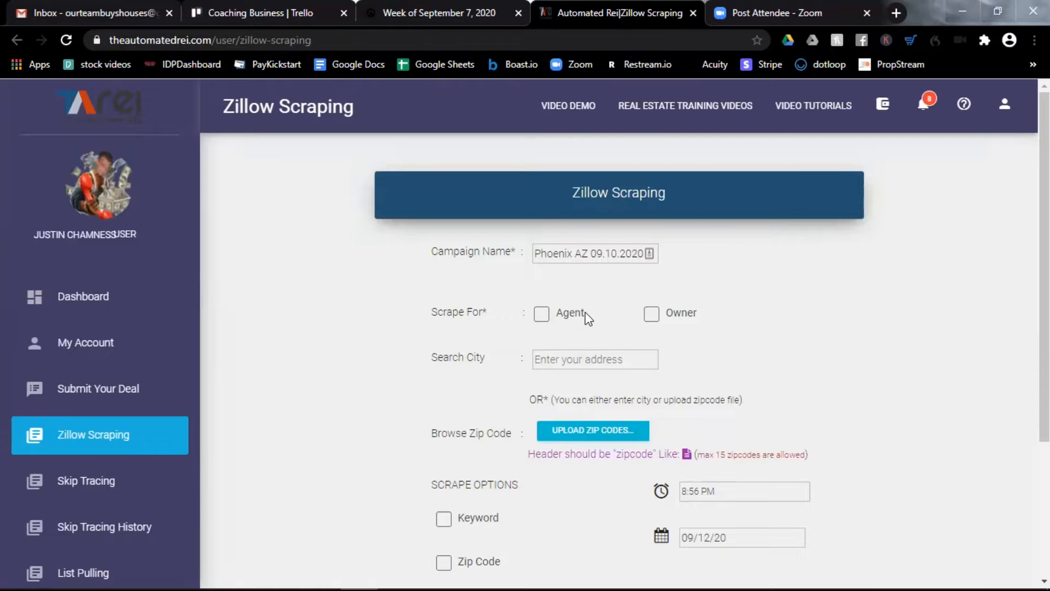
pyautogui.moveTo(637, 314)
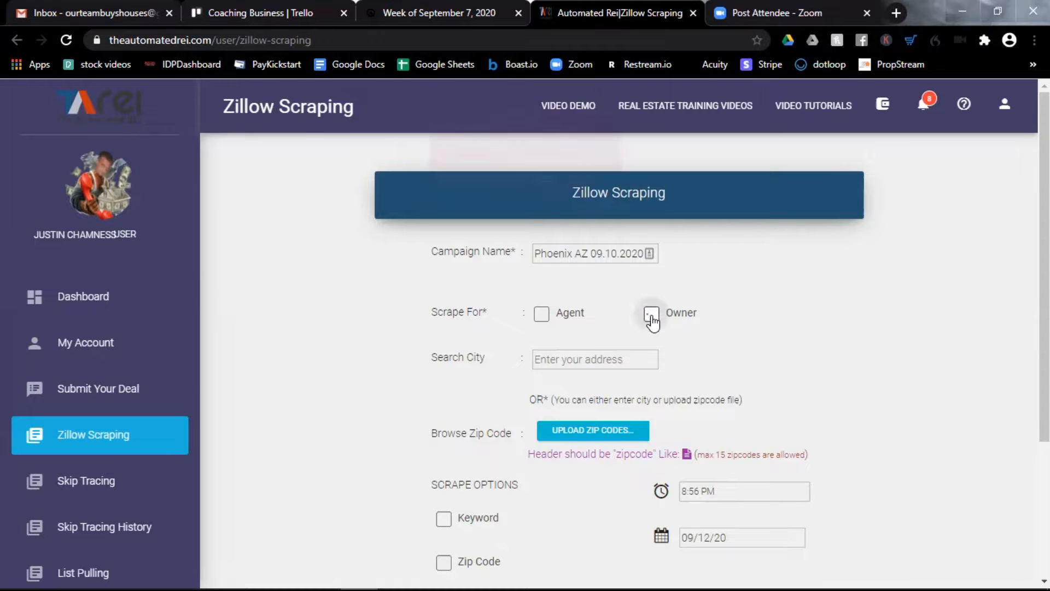
# Target owner listings in Phoenix, AZ, USA and enable the Keyword scrape option.
pyautogui.click(650, 313)
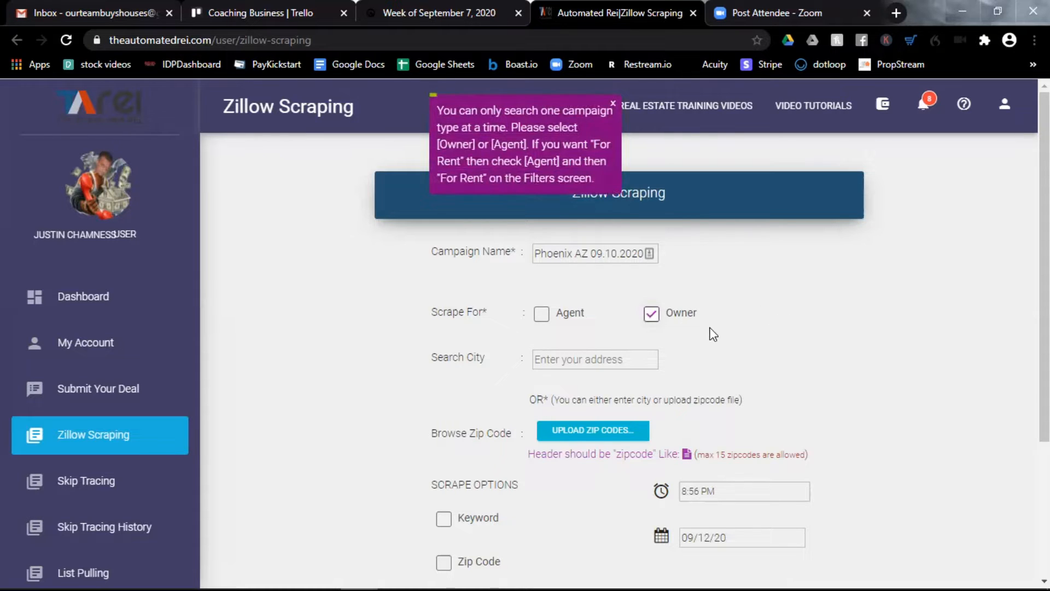
pyautogui.click(593, 359)
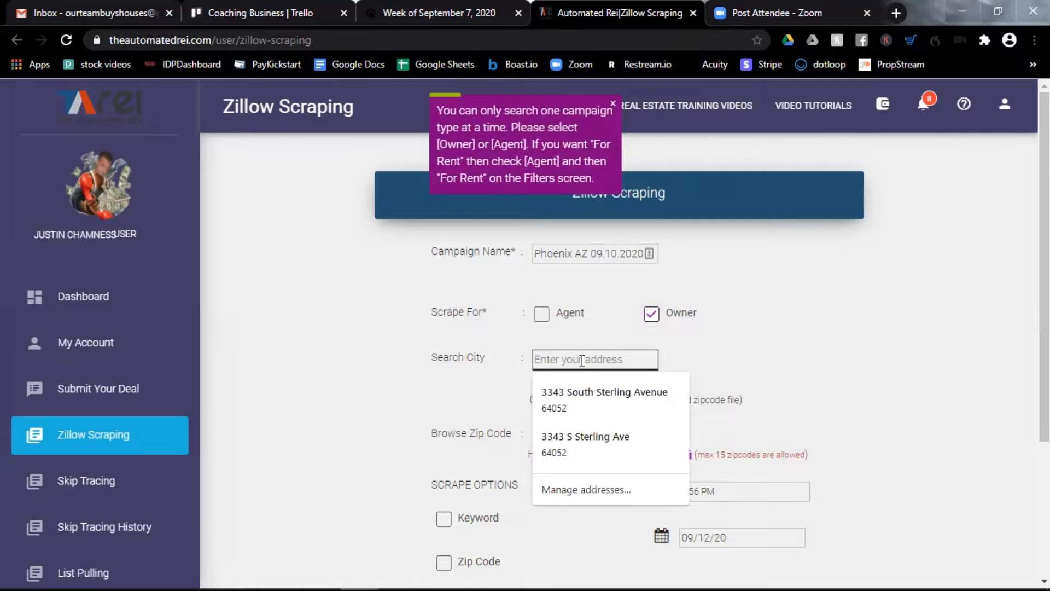
pyautogui.write('phone')
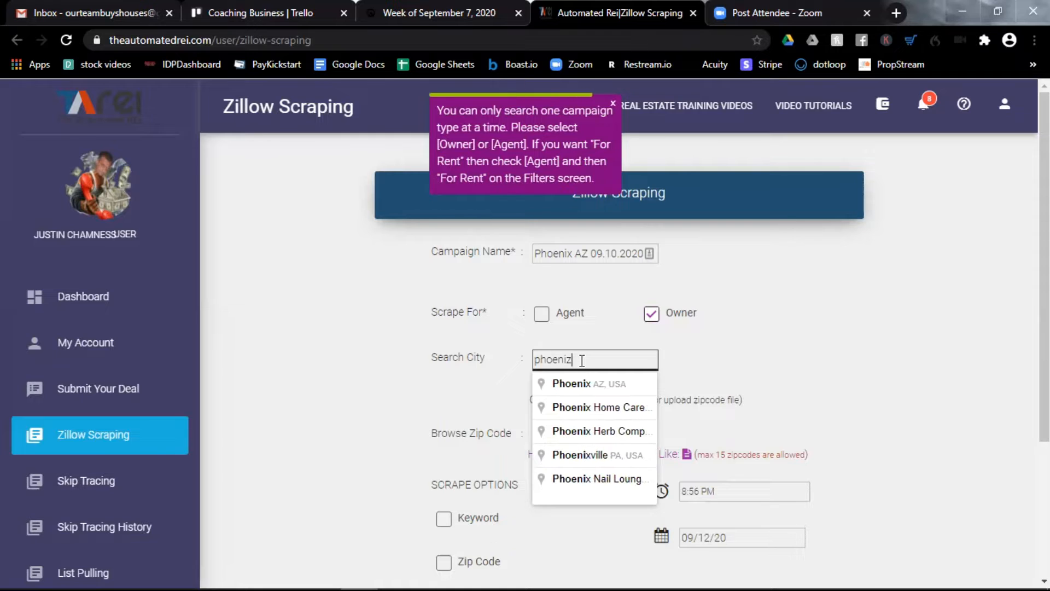
pyautogui.click(611, 104)
pyautogui.write('ma')
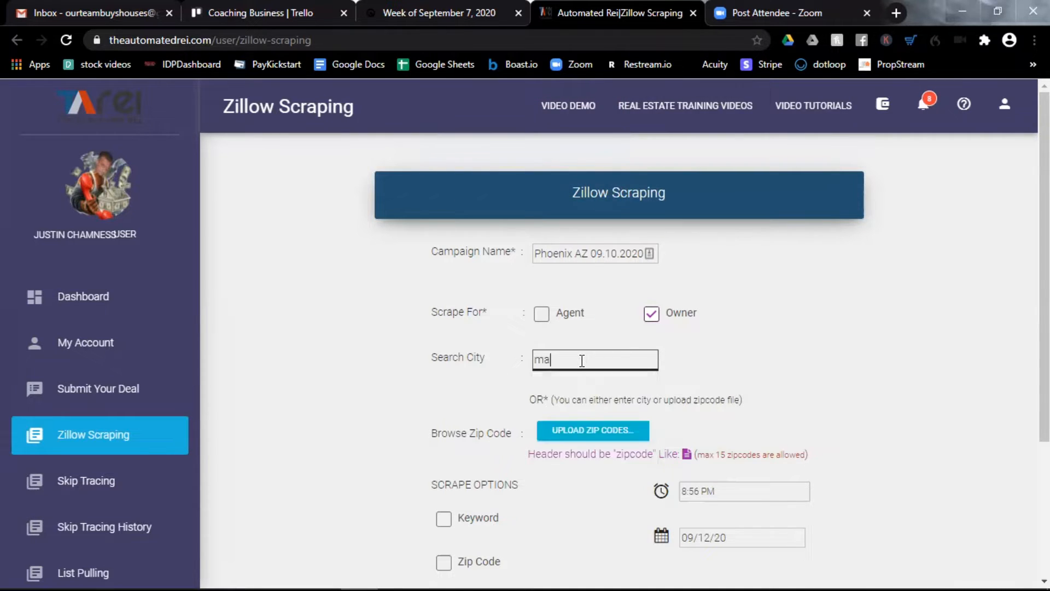
pyautogui.write('ricopa')
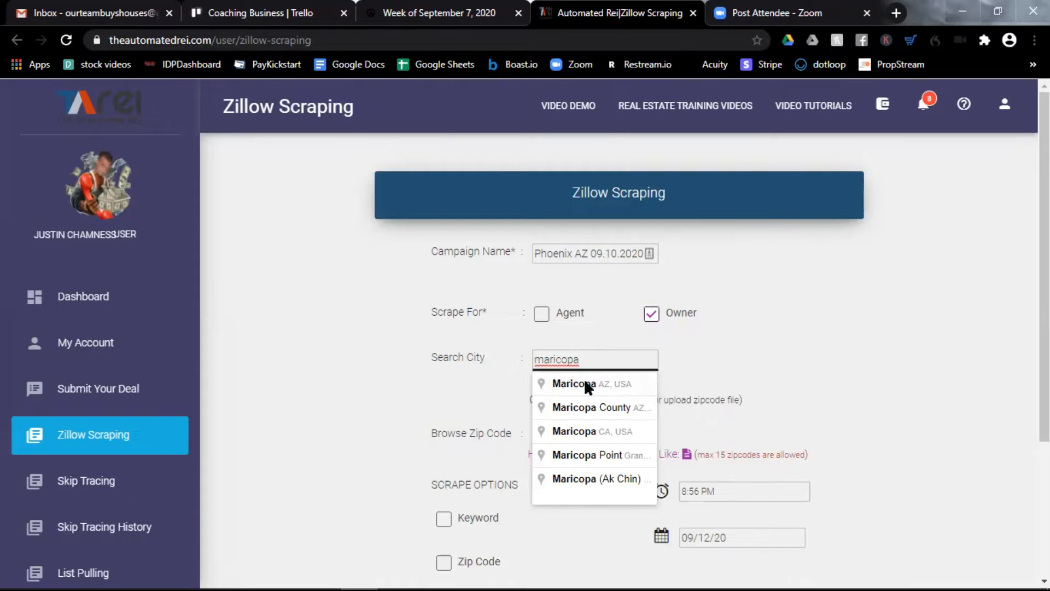
pyautogui.write('phoeni')
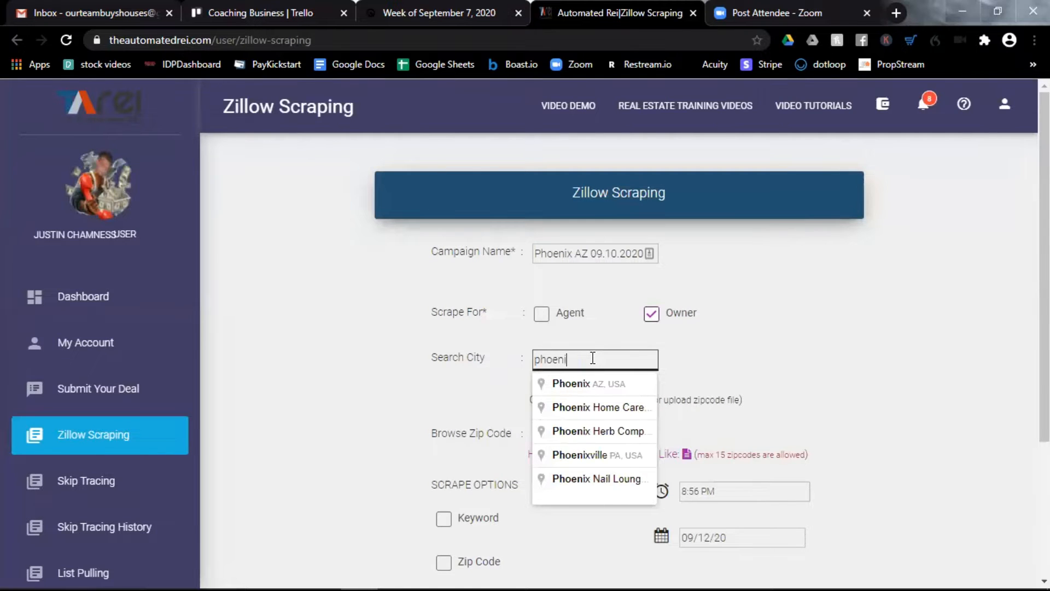
pyautogui.click(589, 382)
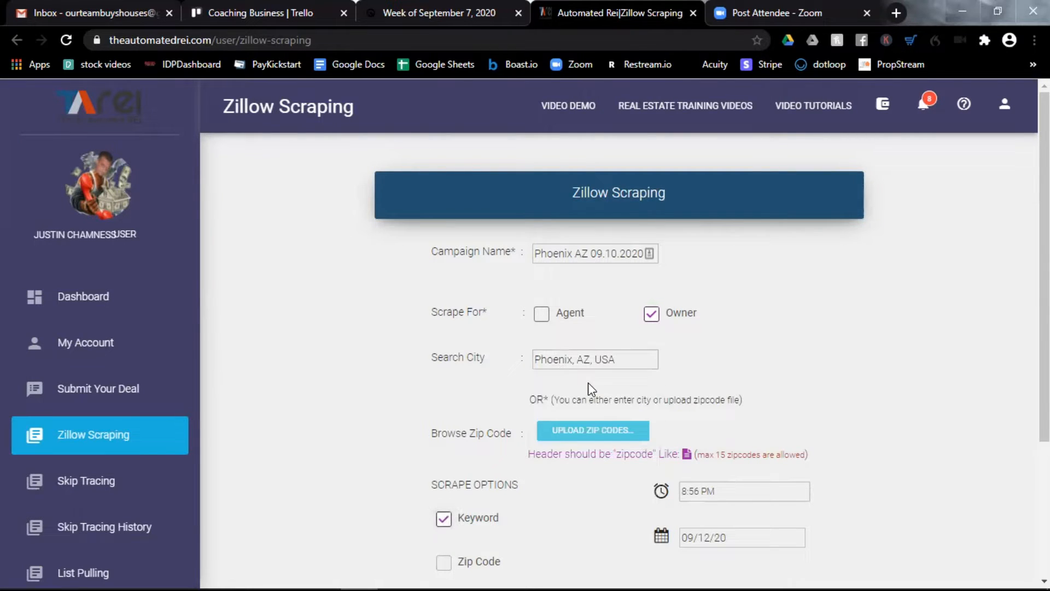
pyautogui.moveTo(610, 422)
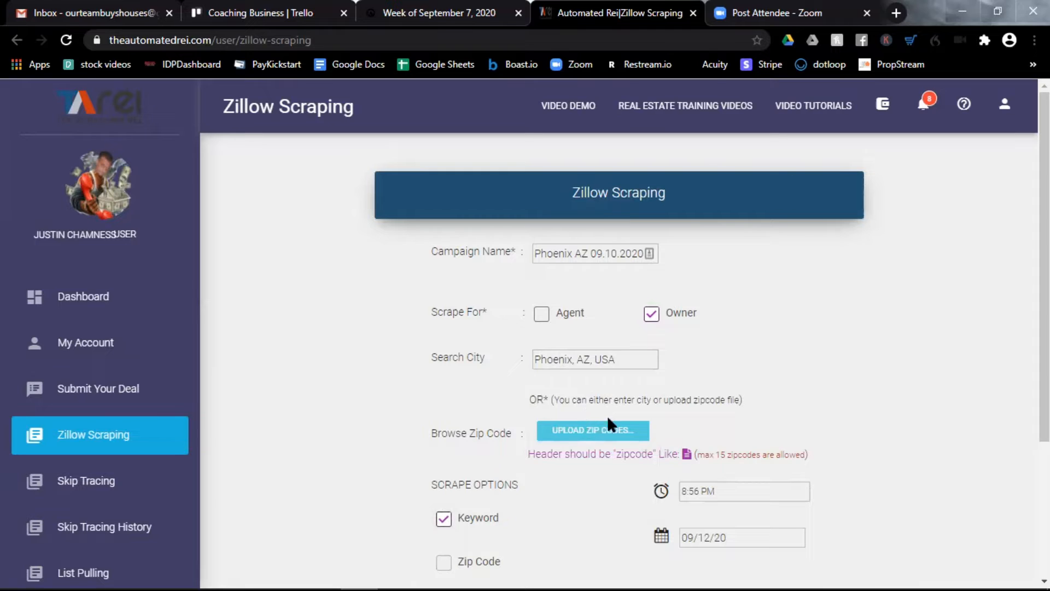
pyautogui.doubleClick(449, 357)
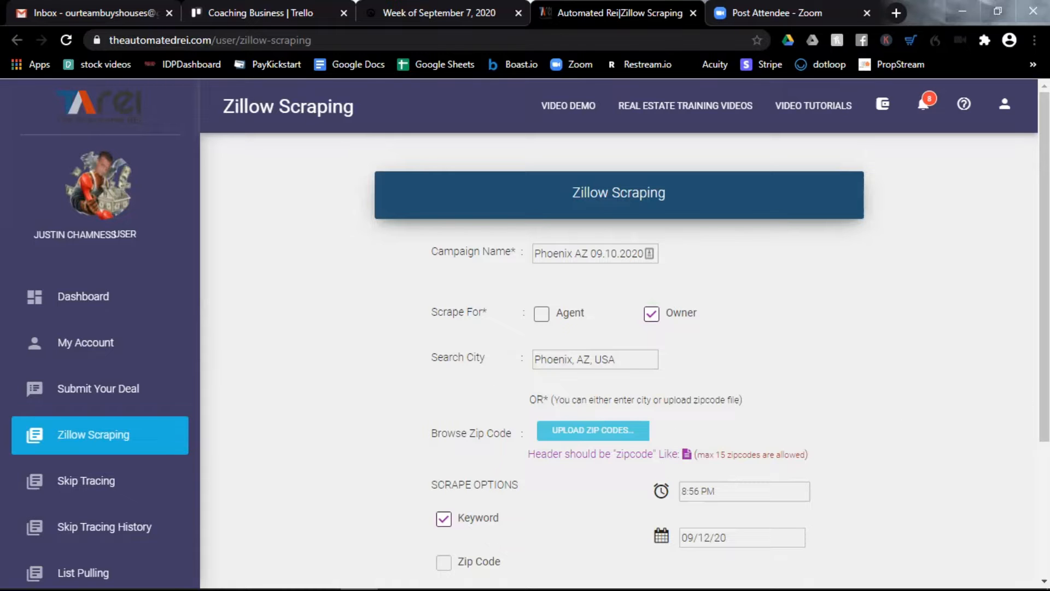
# Schedule the scrape for September 12, 2020 at 9:56 PM.
pyautogui.scroll(-3)
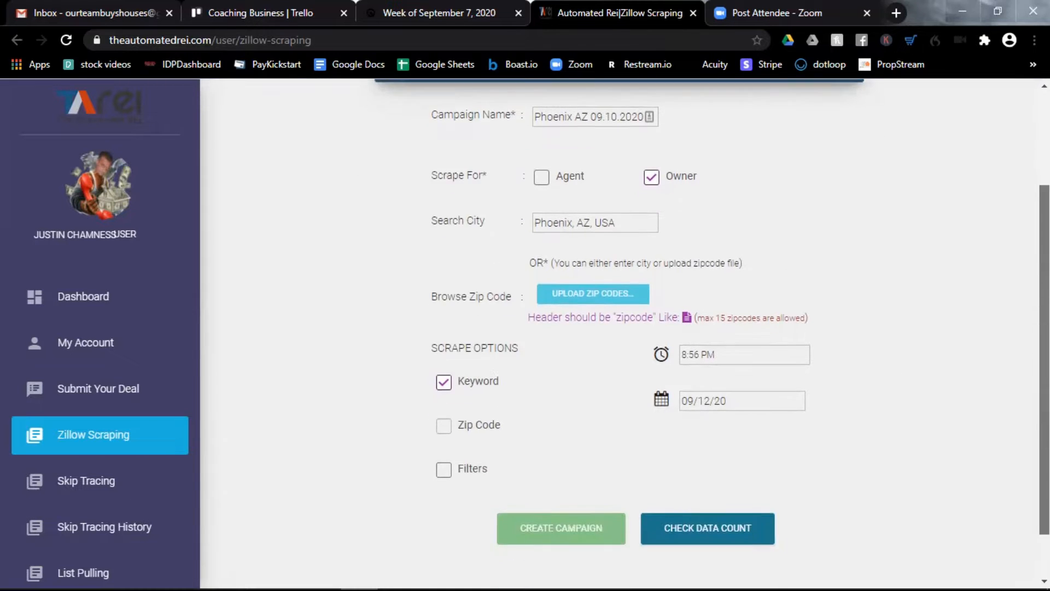
pyautogui.scroll(-3)
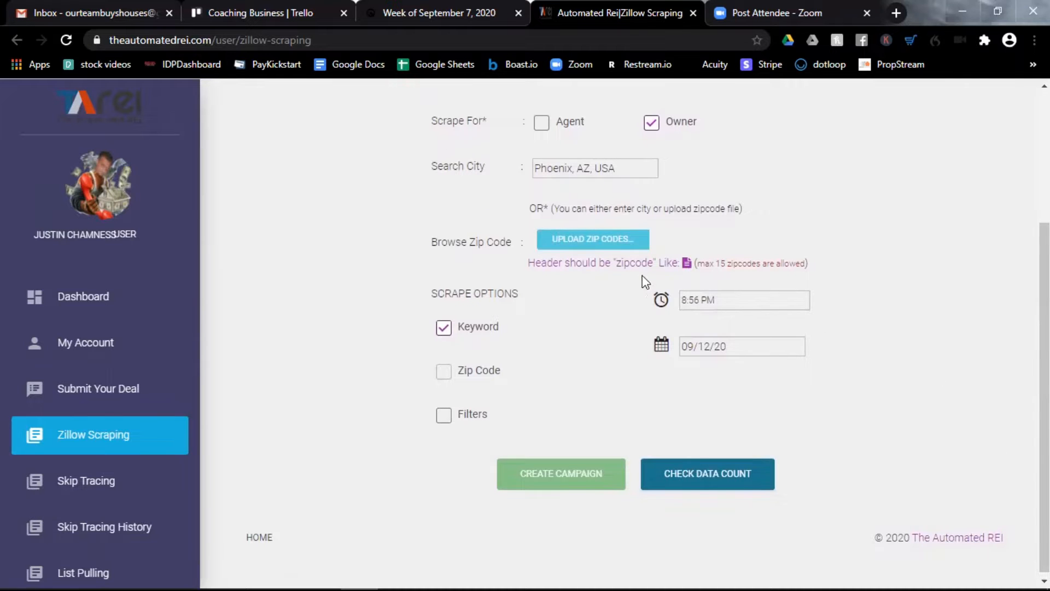
pyautogui.click(741, 300)
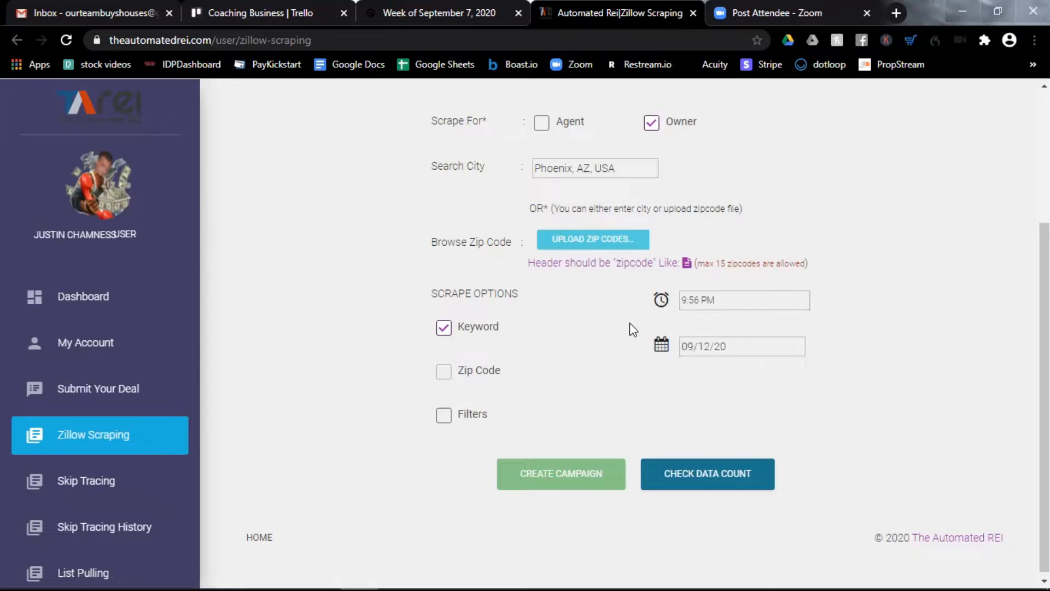
pyautogui.click(741, 346)
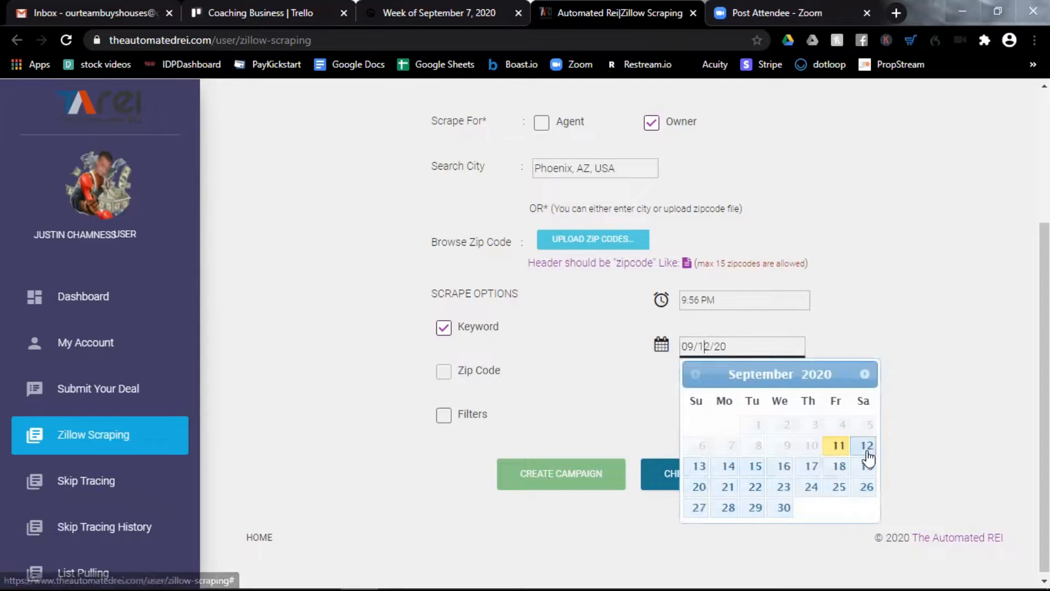
pyautogui.click(865, 445)
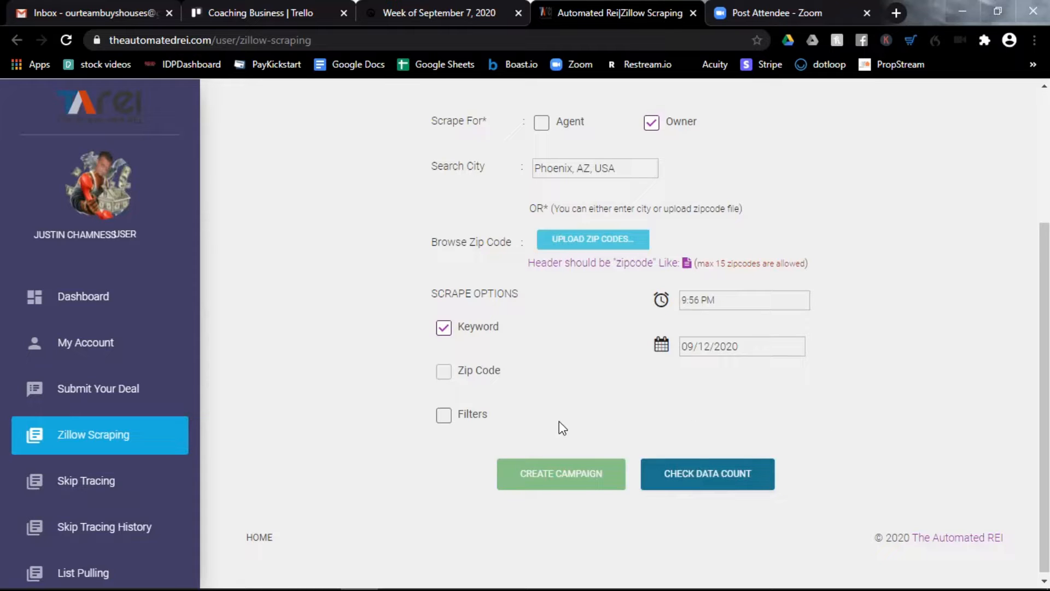
pyautogui.moveTo(678, 382)
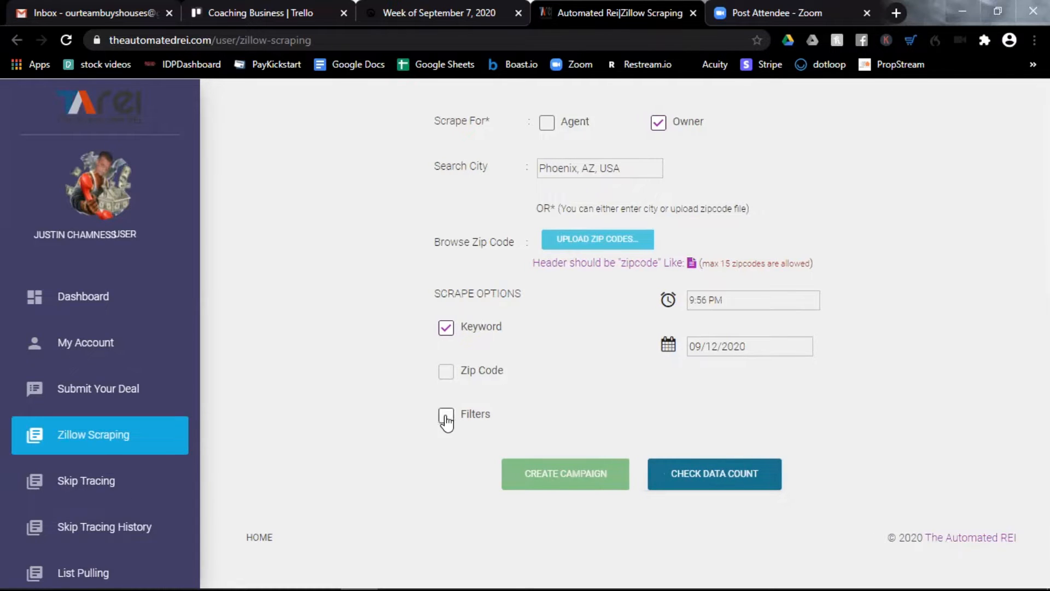
# Enable Filters, add Townhomes and Manufactured, and set price range $50,000+ to $500,000+.
pyautogui.click(446, 413)
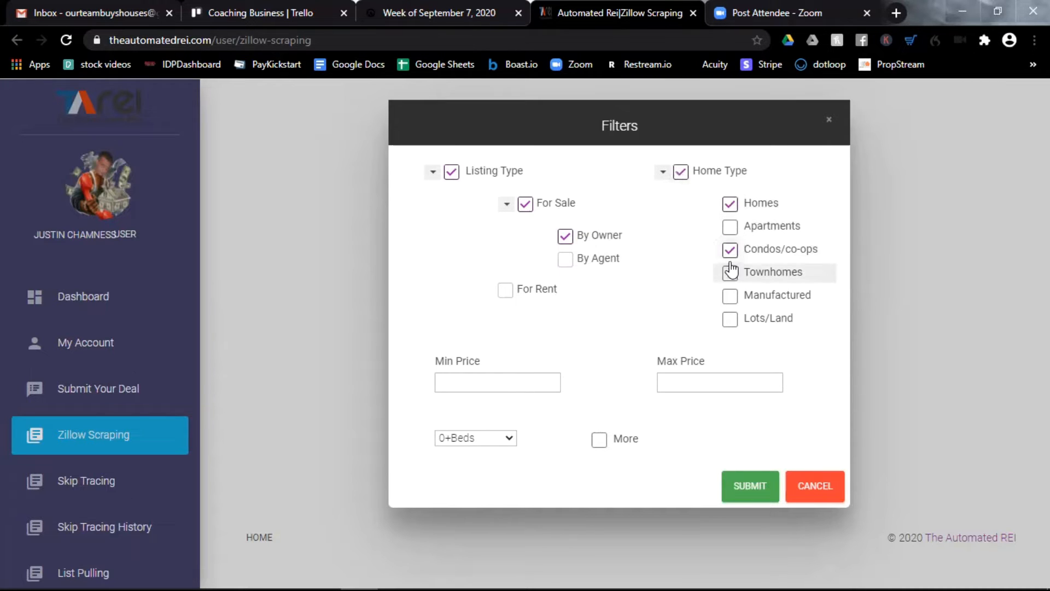
pyautogui.click(729, 272)
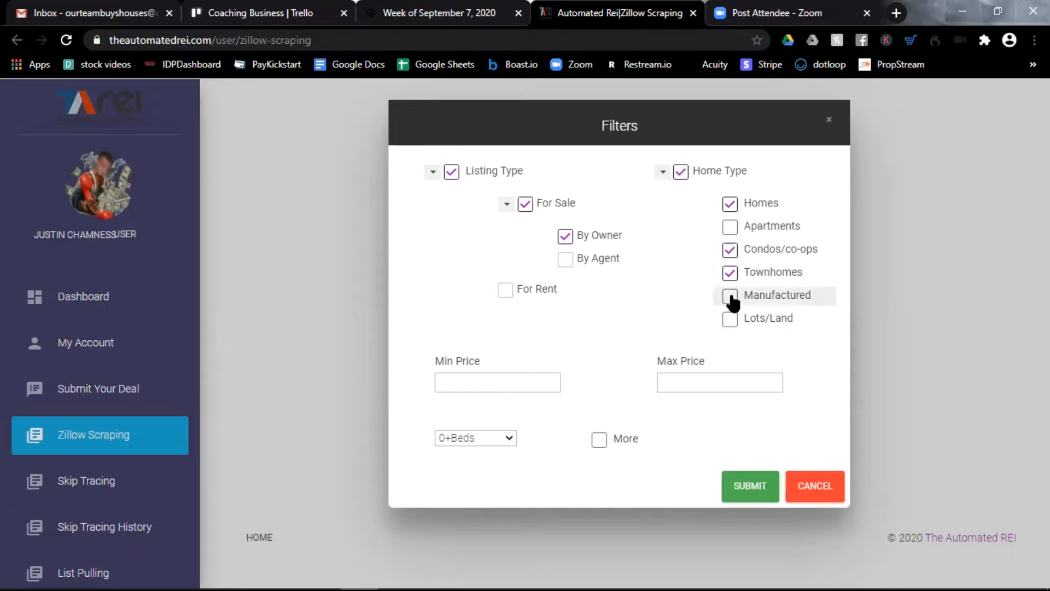
pyautogui.click(730, 294)
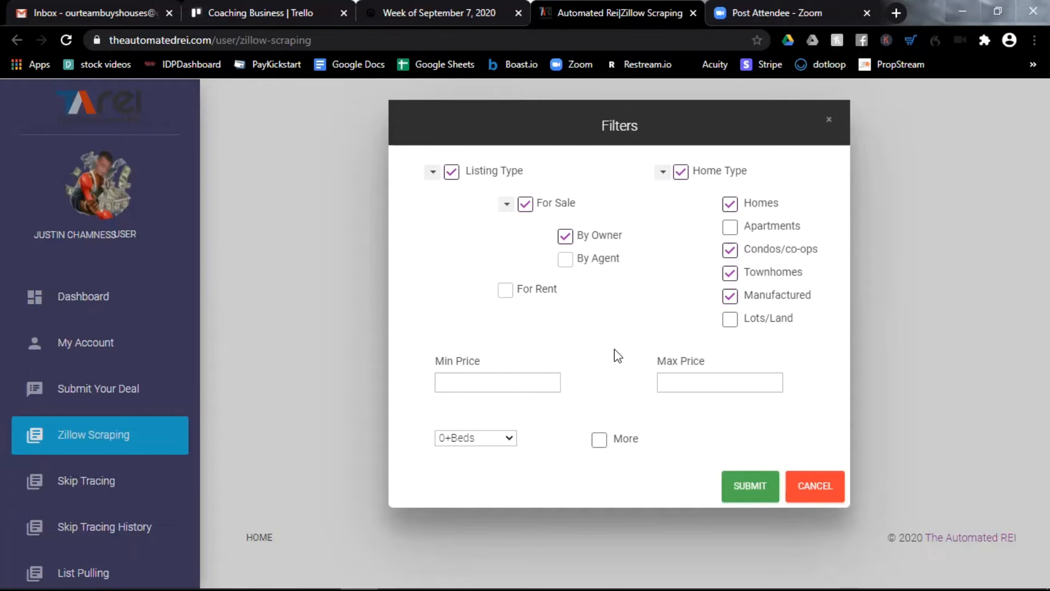
pyautogui.click(496, 382)
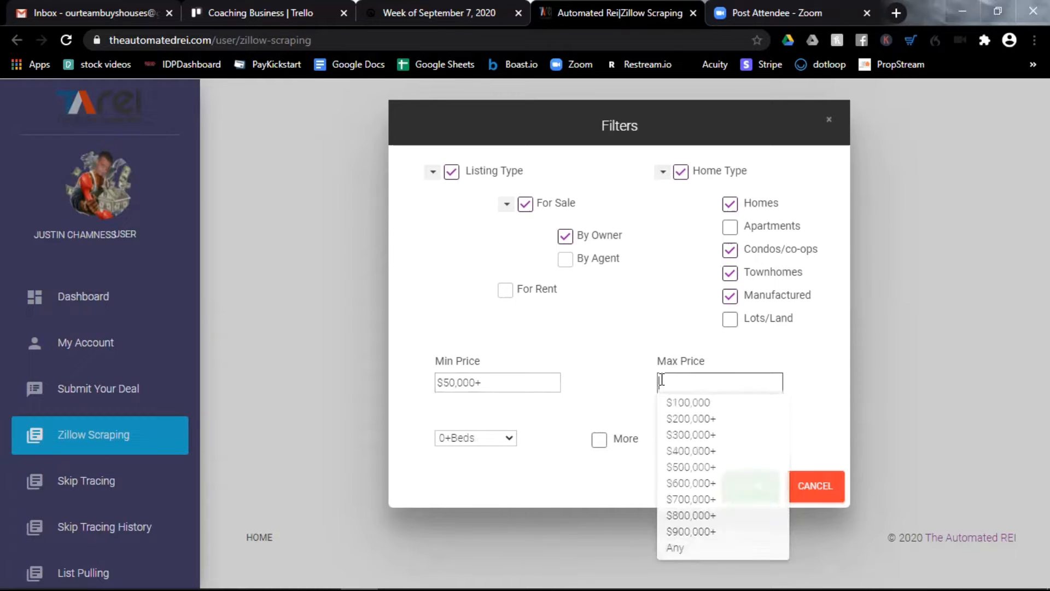
pyautogui.click(690, 467)
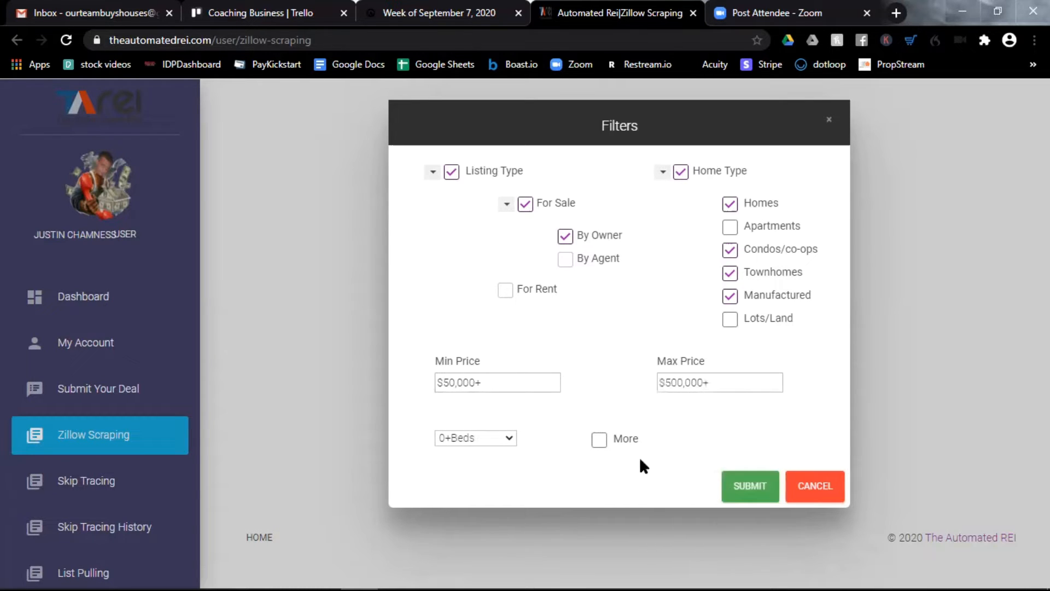
pyautogui.click(475, 437)
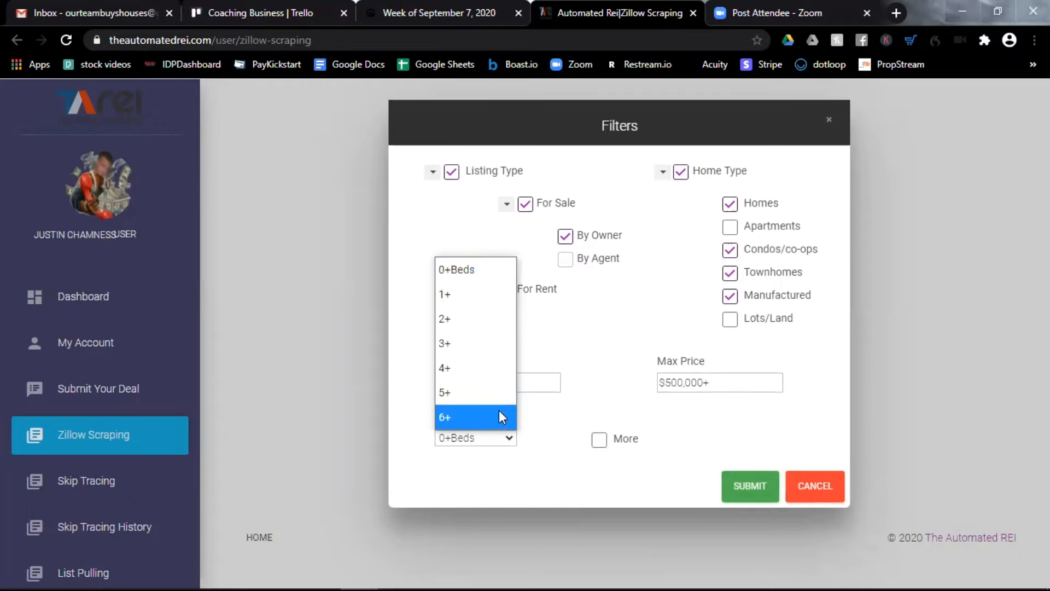
pyautogui.moveTo(445, 343)
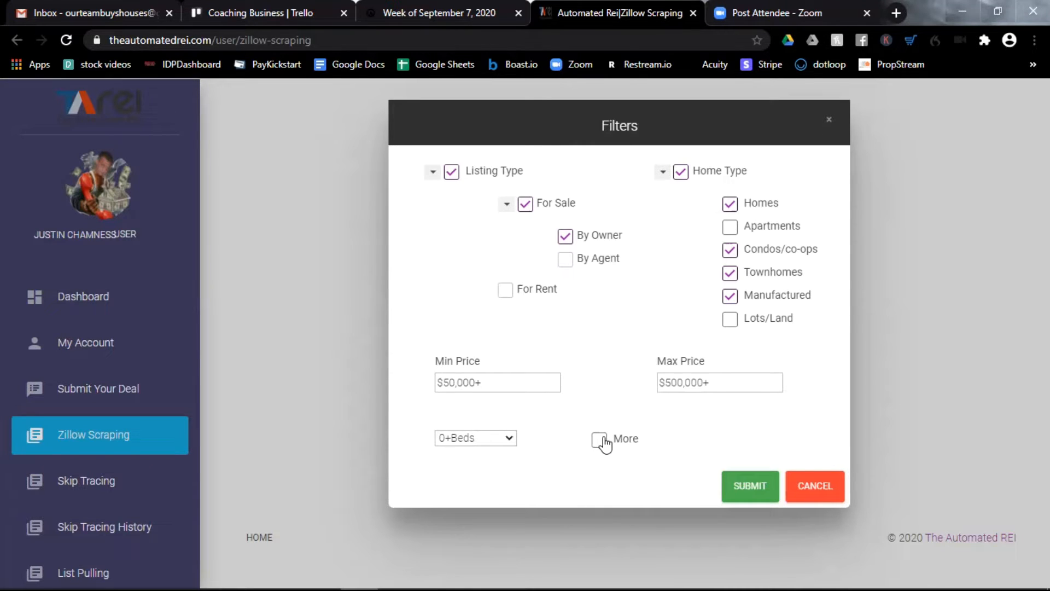
# Browse the More filter panel, including the Days on Zillow choices.
pyautogui.click(598, 440)
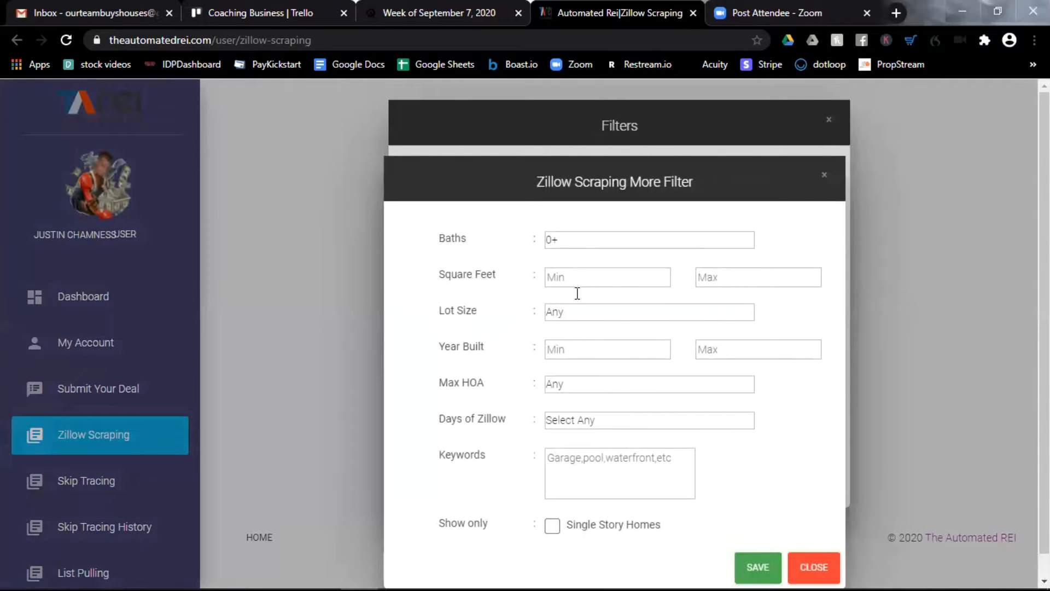
pyautogui.click(607, 276)
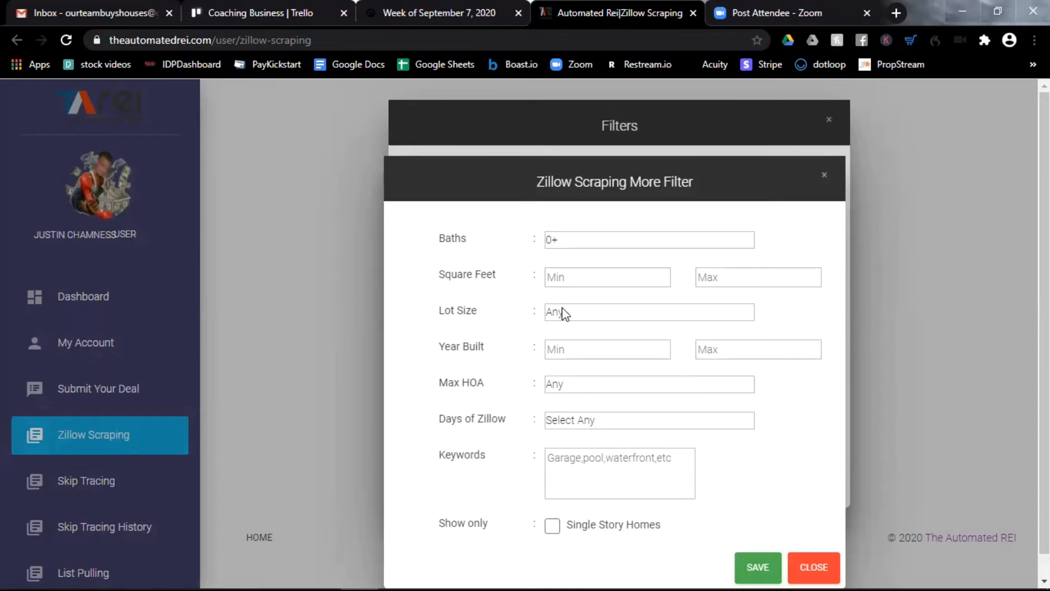
pyautogui.moveTo(565, 343)
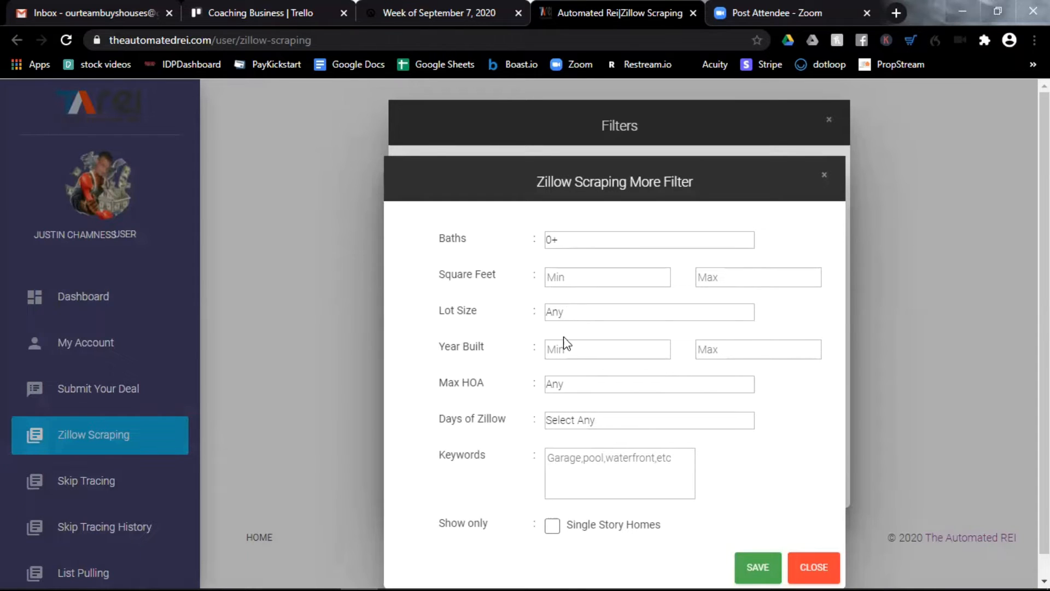
pyautogui.click(607, 349)
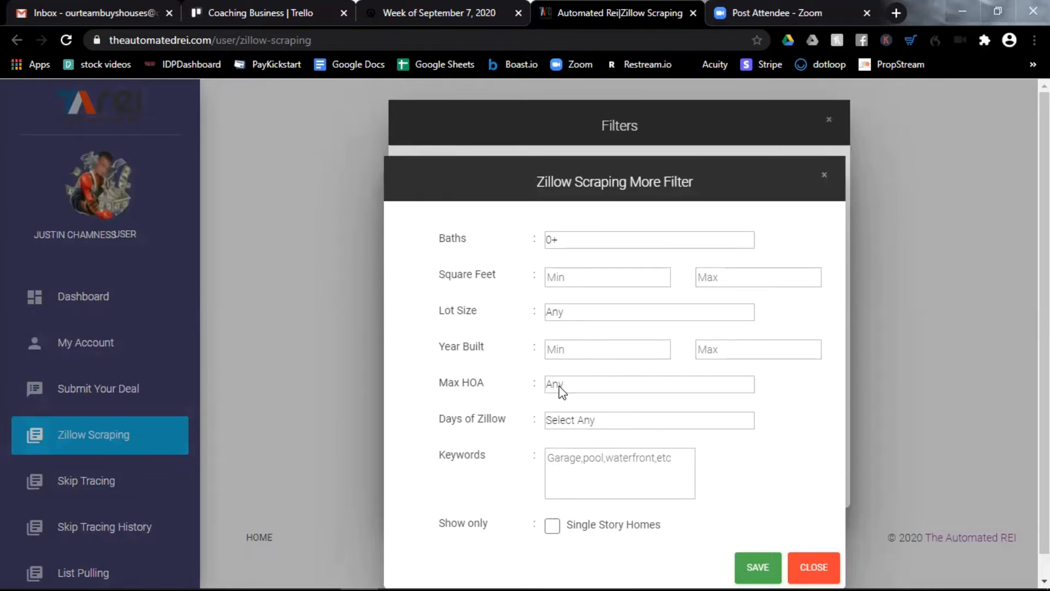
pyautogui.click(646, 384)
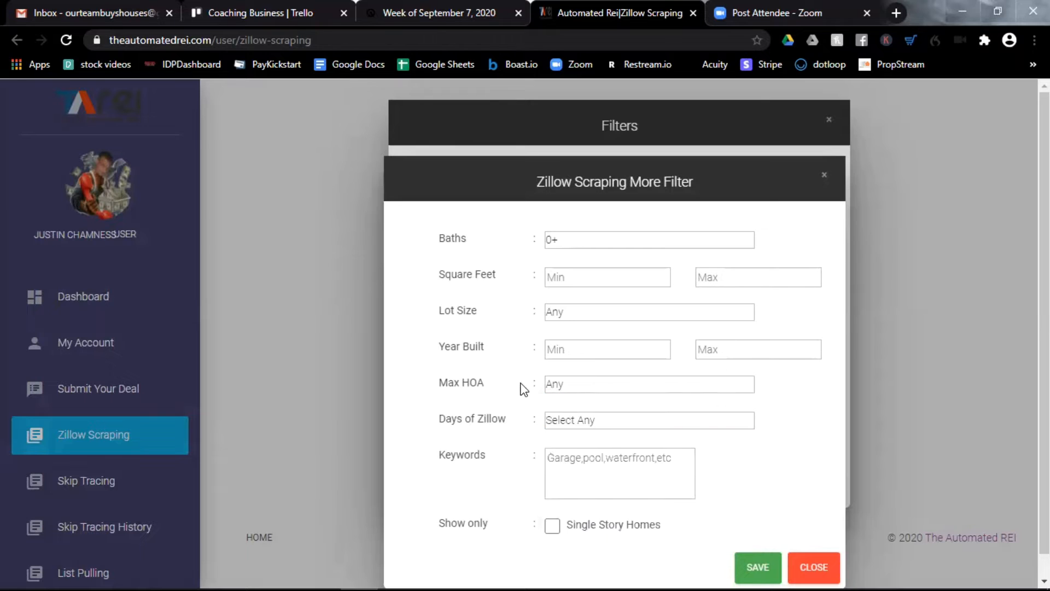
pyautogui.click(647, 419)
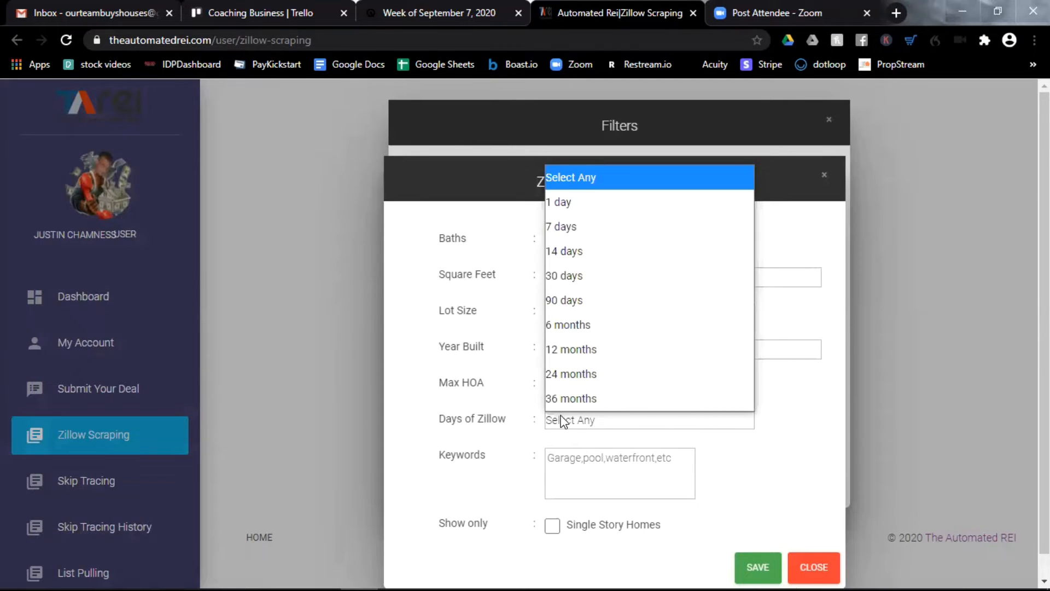
pyautogui.moveTo(570, 374)
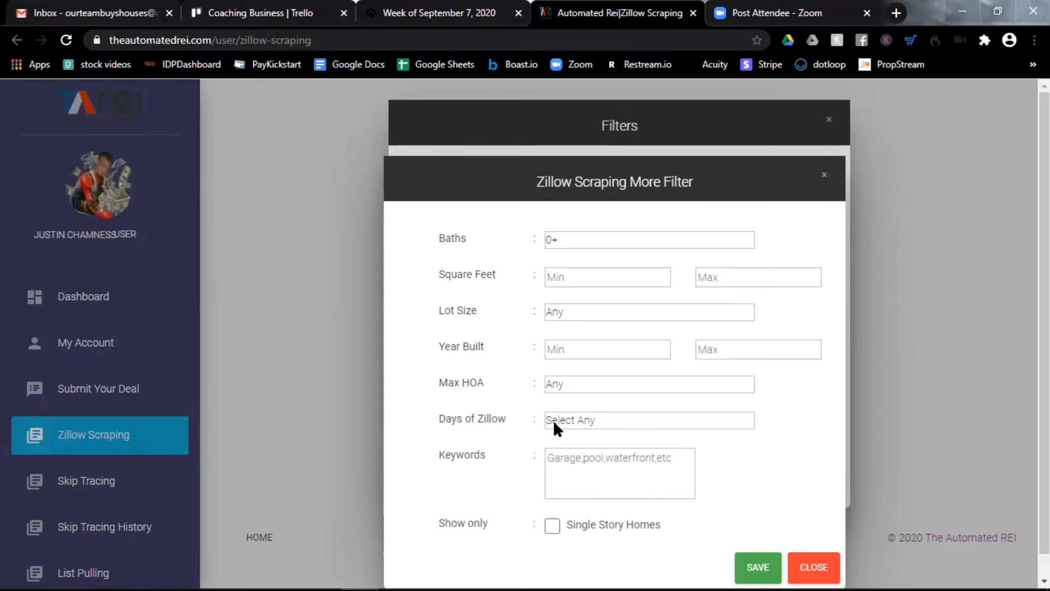
pyautogui.click(648, 420)
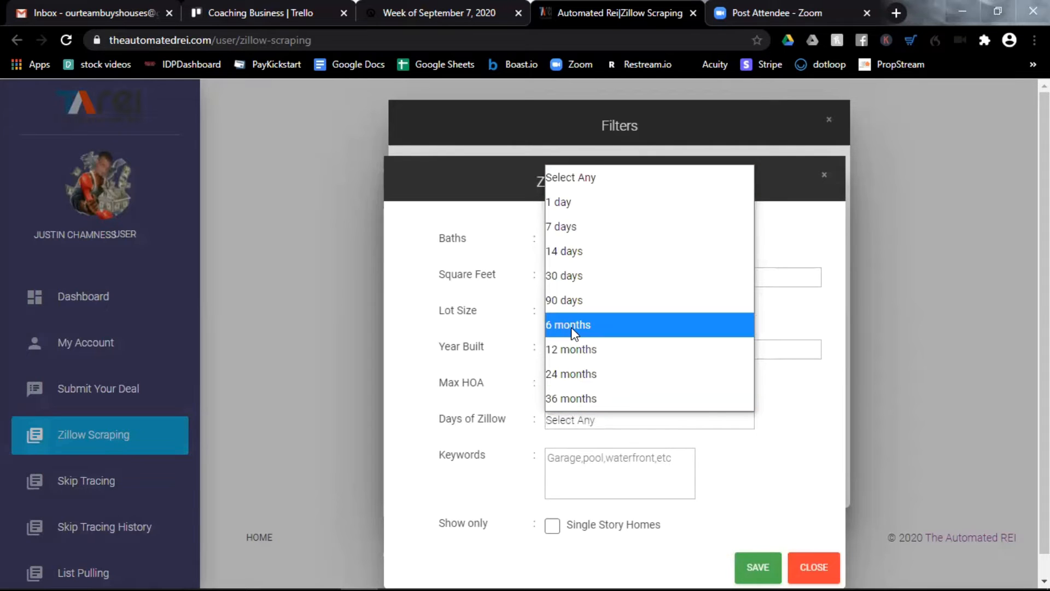
pyautogui.moveTo(565, 276)
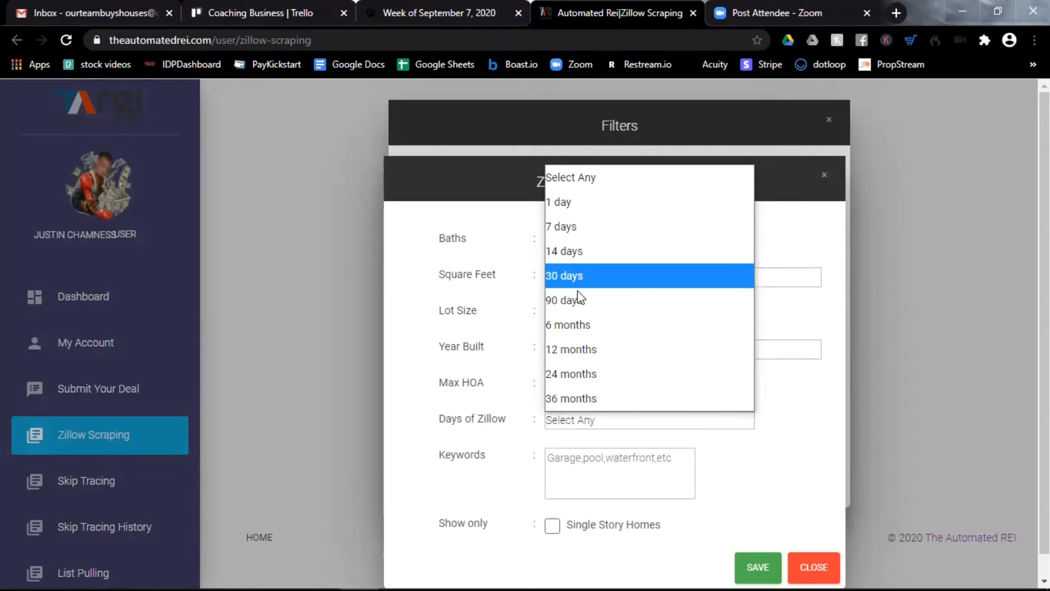
pyautogui.moveTo(566, 299)
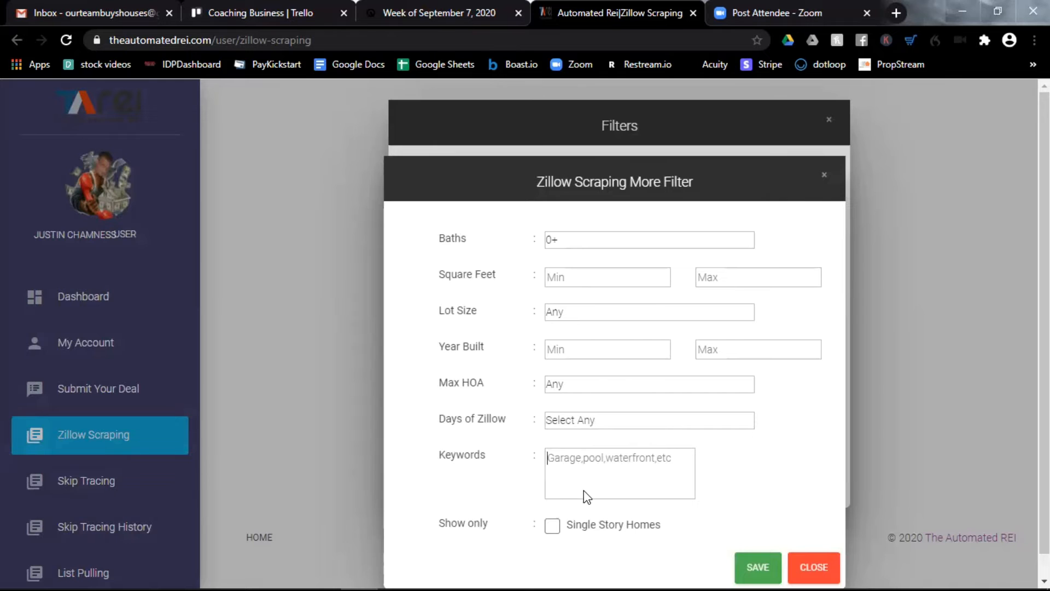
pyautogui.moveTo(523, 514)
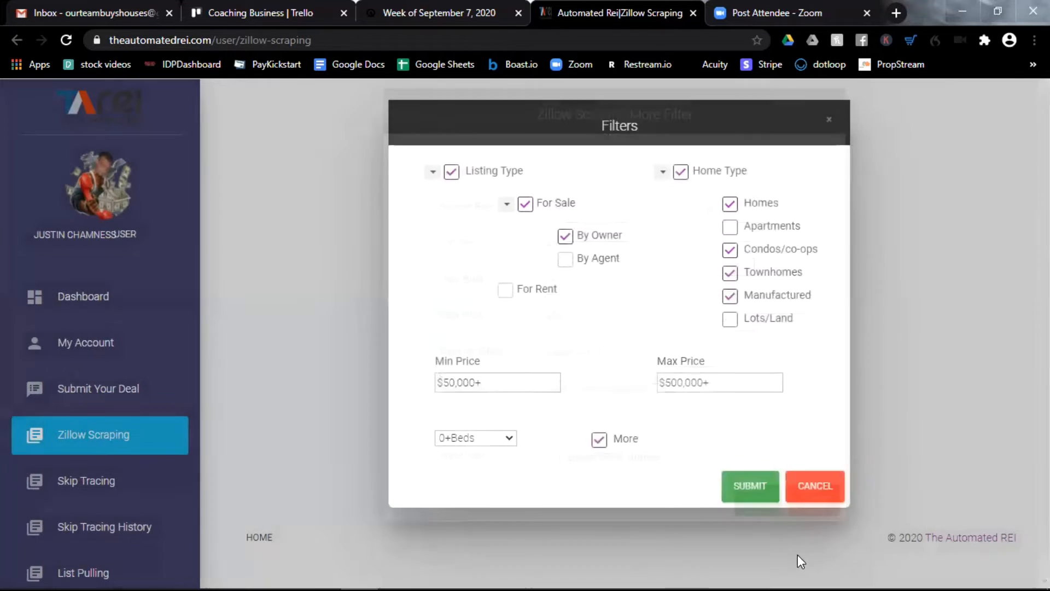
# Turn off More filters and submit the chosen Filters to the campaign.
pyautogui.click(598, 438)
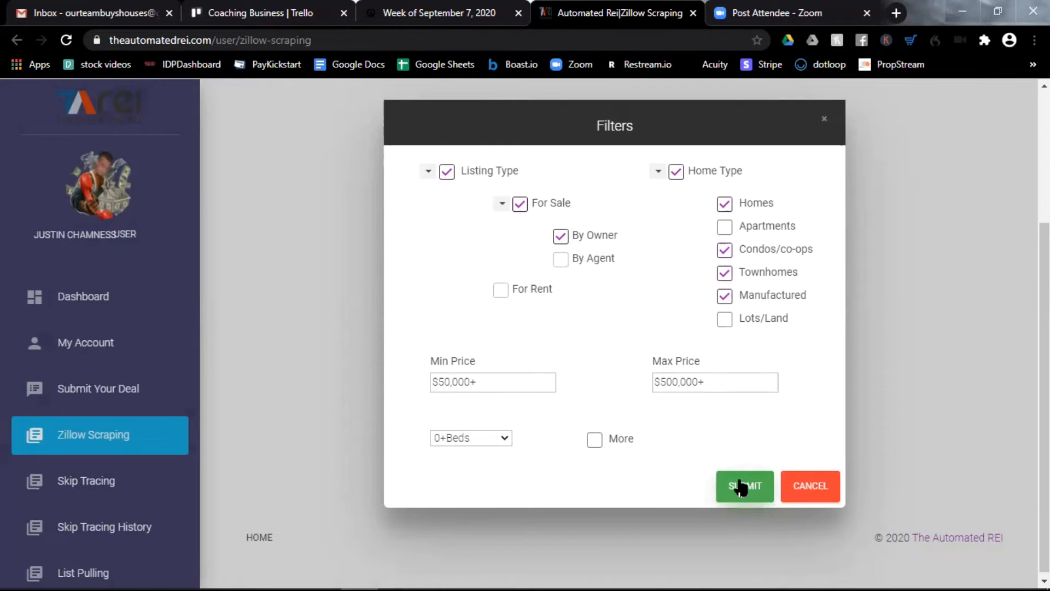
pyautogui.click(744, 485)
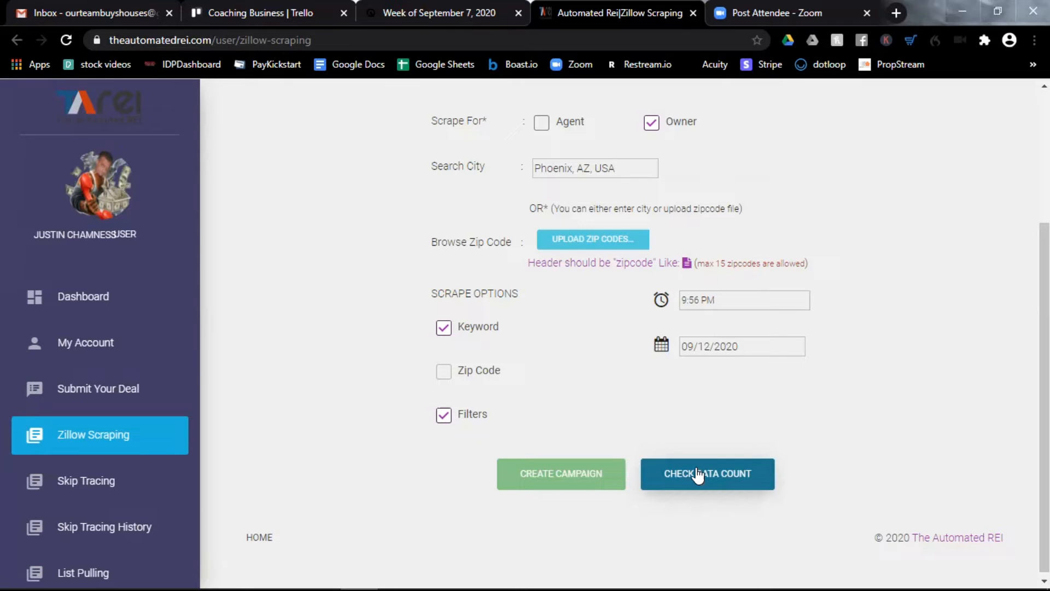
pyautogui.click(706, 473)
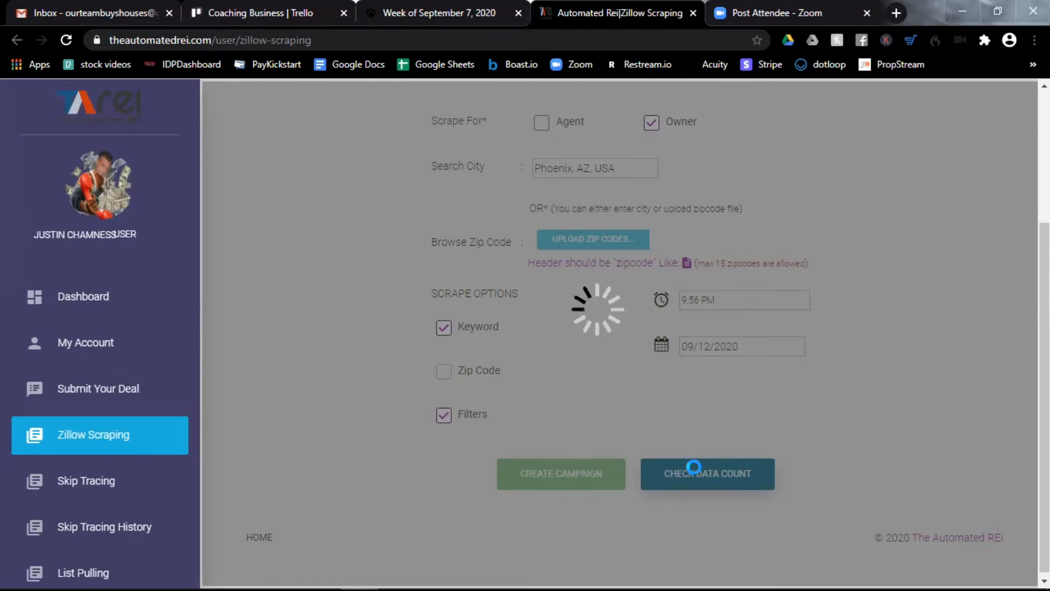
pyautogui.click(707, 474)
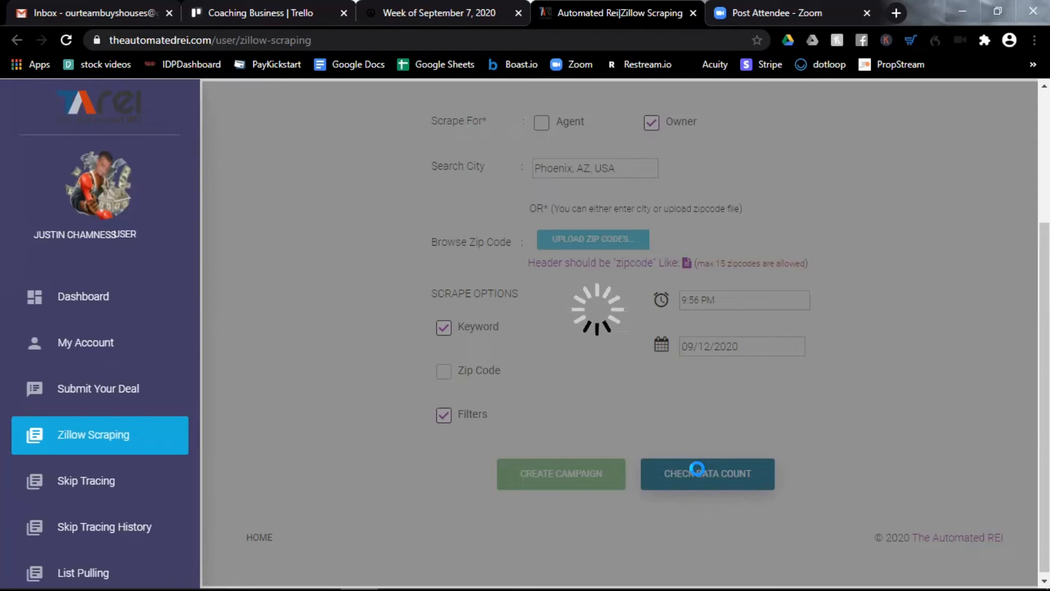
# Accept the standard scrape estimate of 65 rows for $1.95.
pyautogui.click(706, 472)
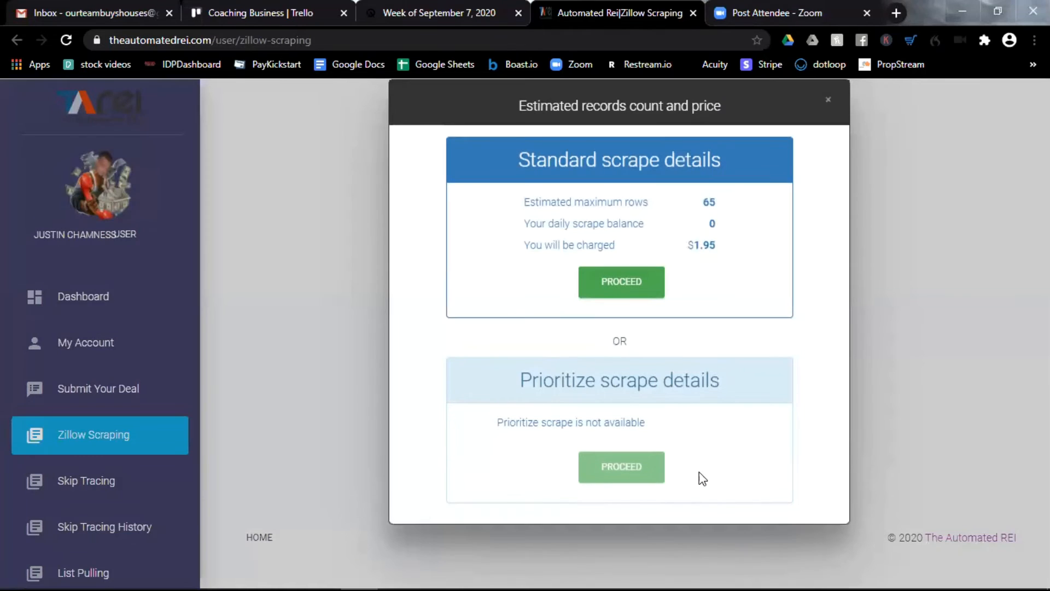
pyautogui.moveTo(727, 385)
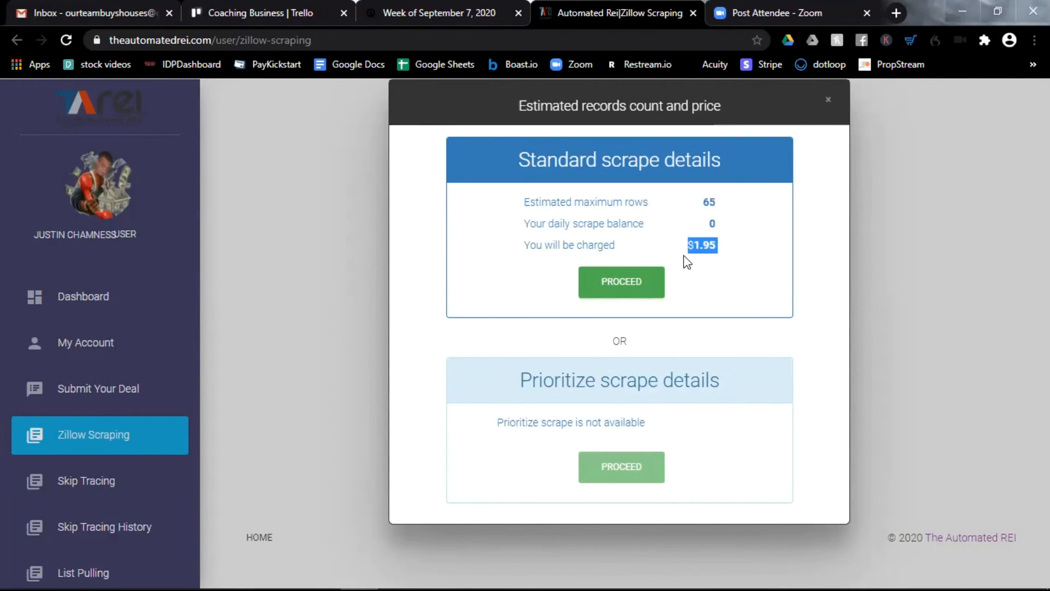
pyautogui.moveTo(617, 262)
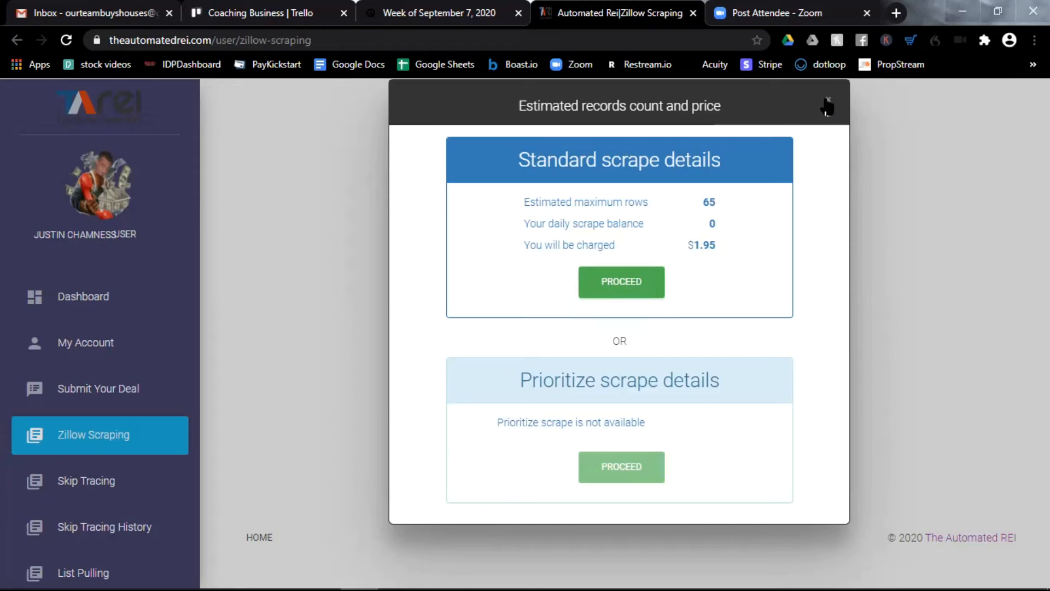
pyautogui.moveTo(682, 211)
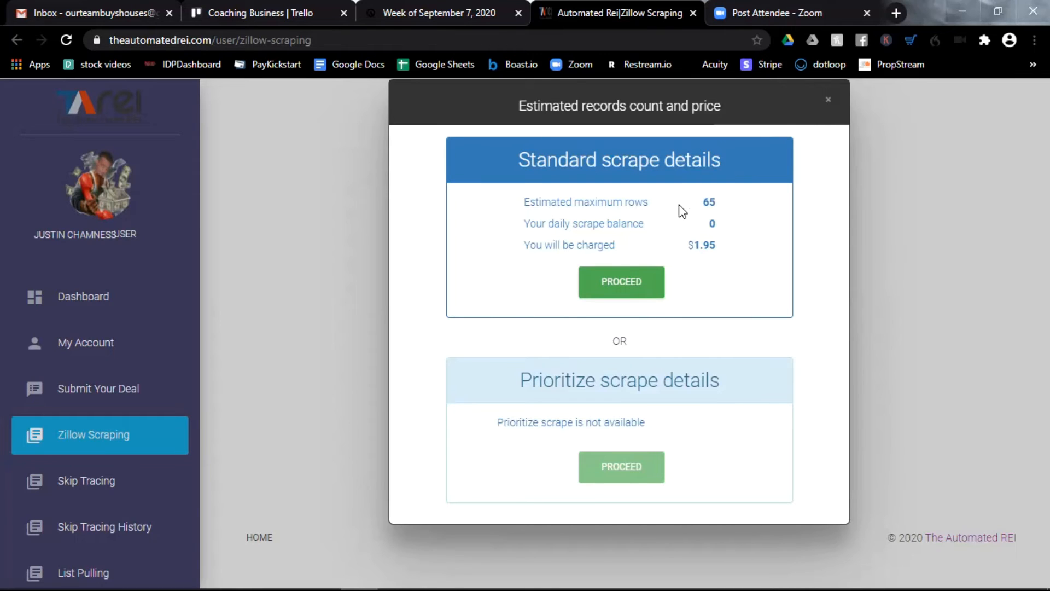
pyautogui.moveTo(567, 280)
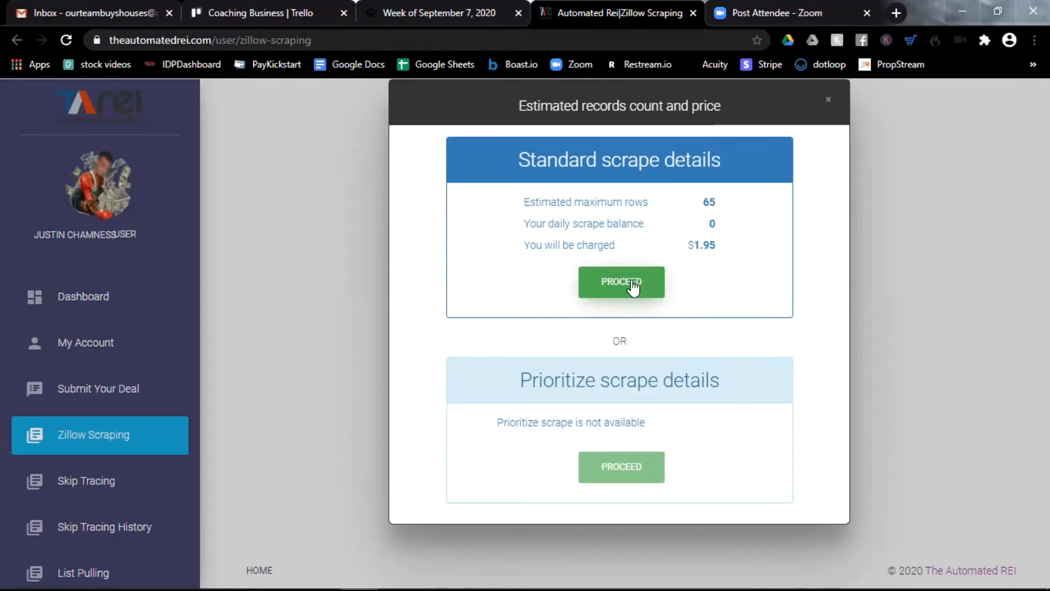
pyautogui.click(619, 281)
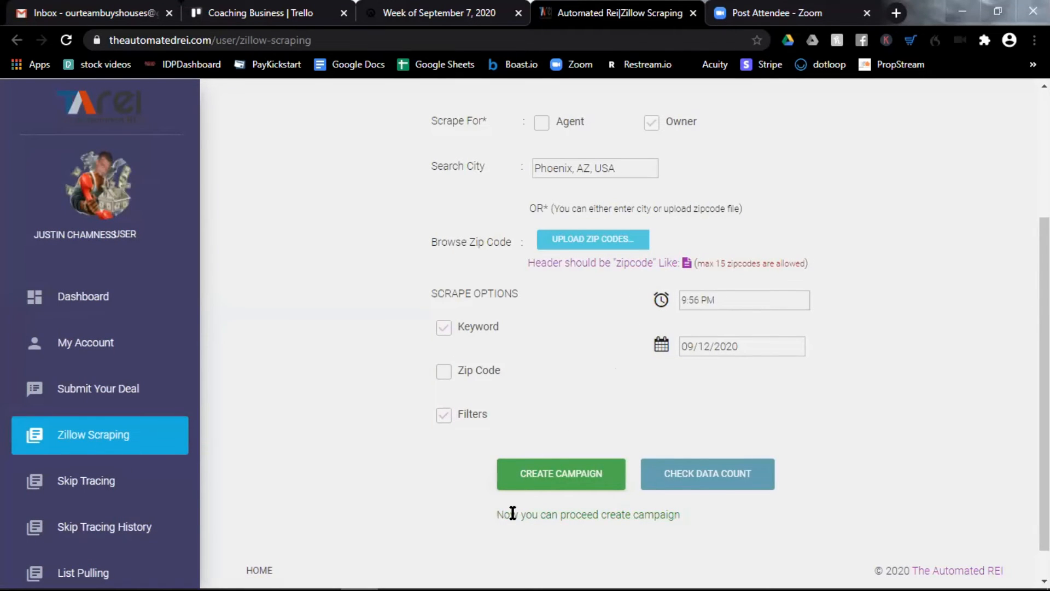
# Create the scheduled Phoenix AZ 09.10.2020 Zillow scraping campaign.
pyautogui.tripleClick(588, 514)
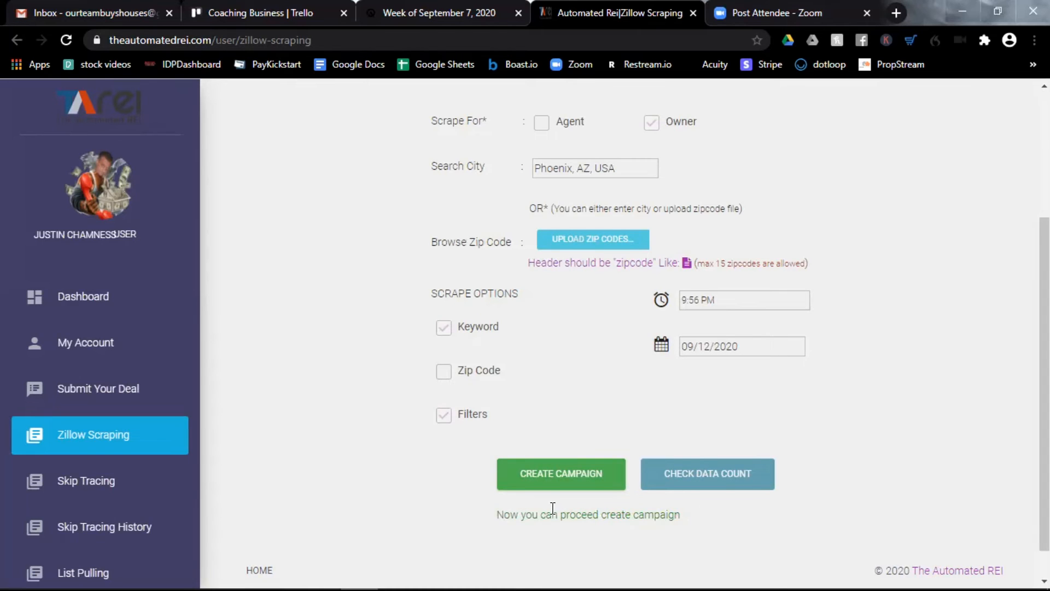
pyautogui.moveTo(559, 512)
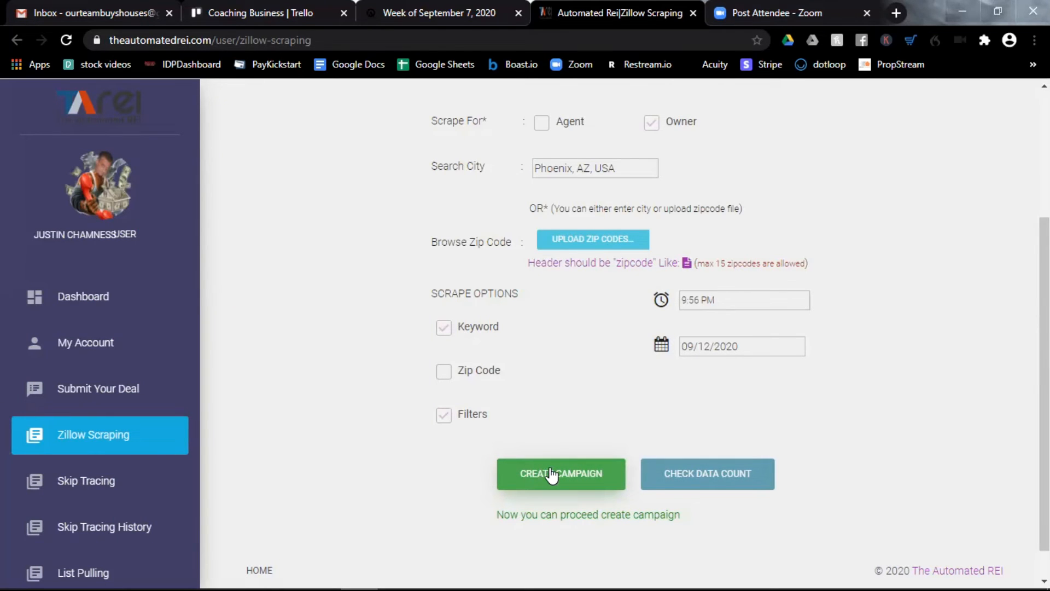
pyautogui.click(560, 474)
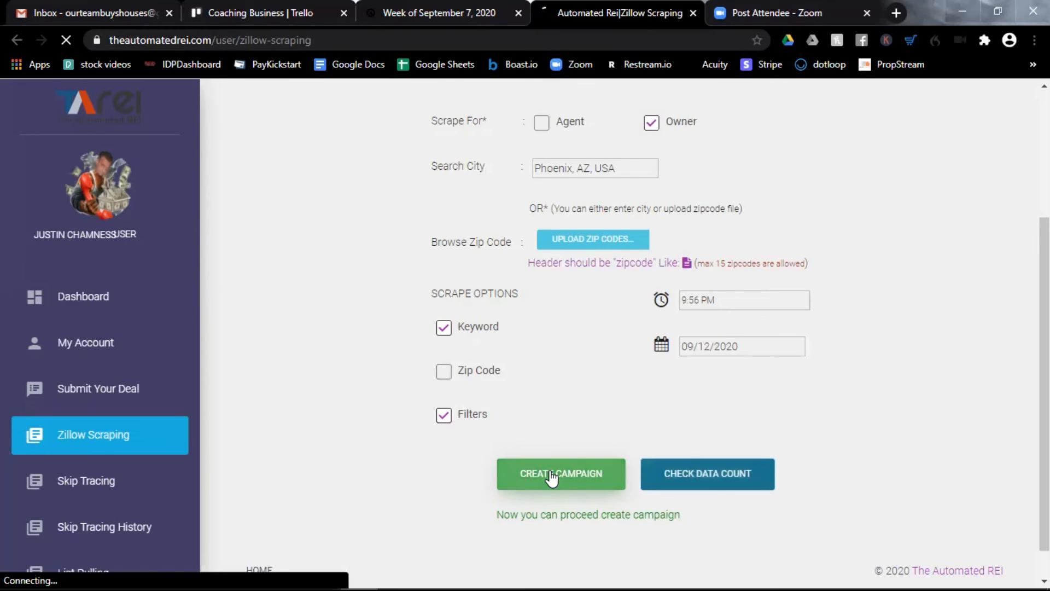
pyautogui.click(560, 473)
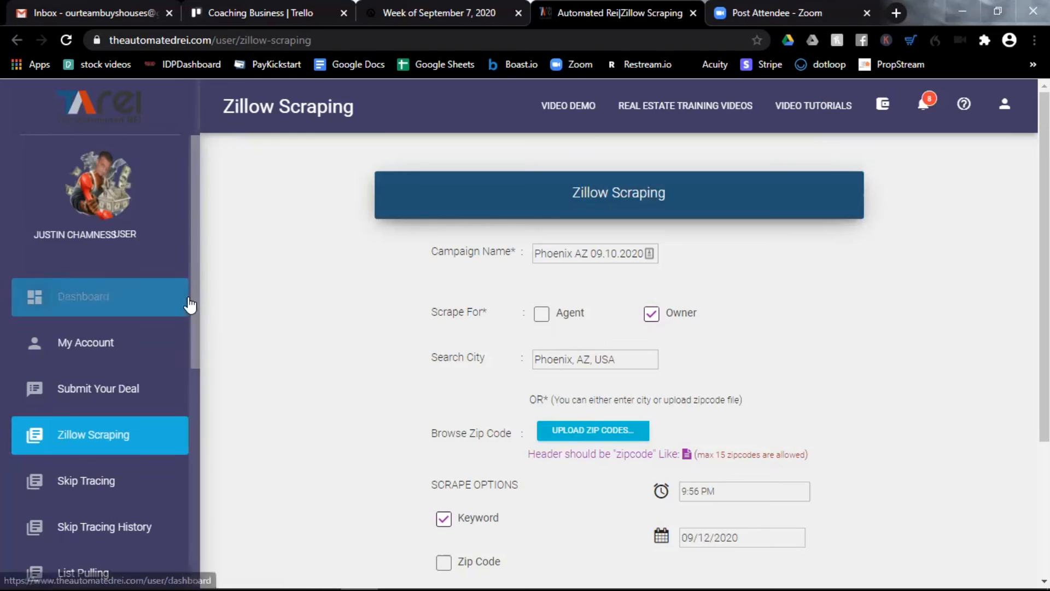
pyautogui.scroll(-3)
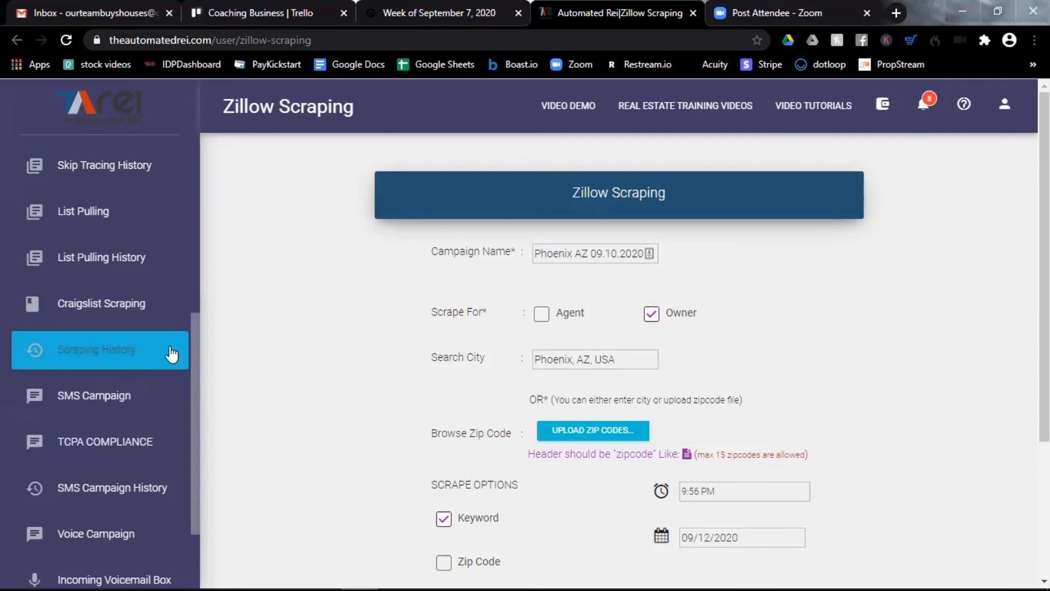
pyautogui.click(96, 349)
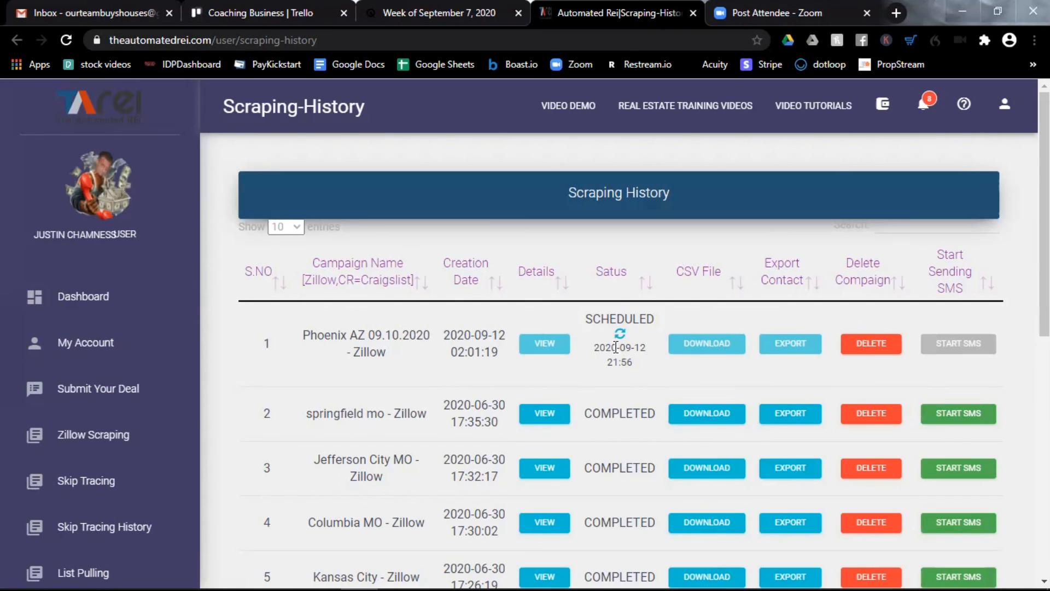
pyautogui.moveTo(625, 359)
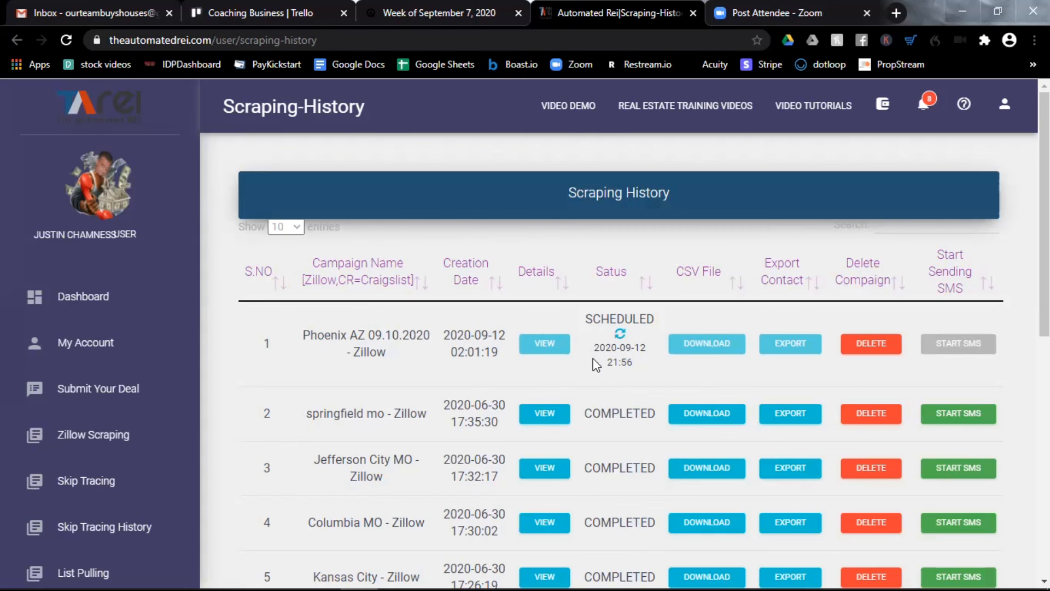
pyautogui.moveTo(596, 320)
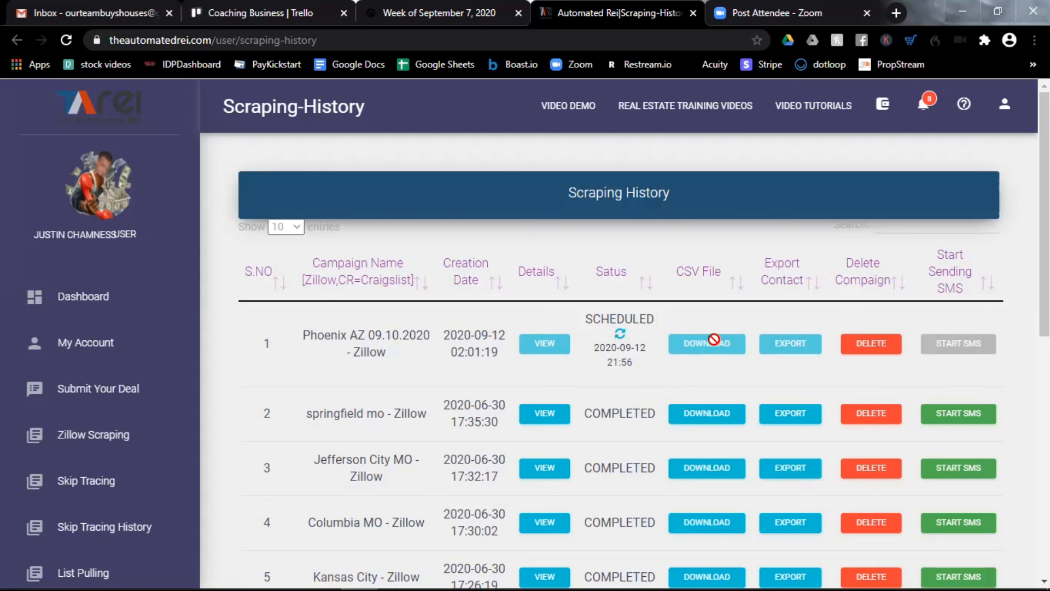
pyautogui.moveTo(828, 347)
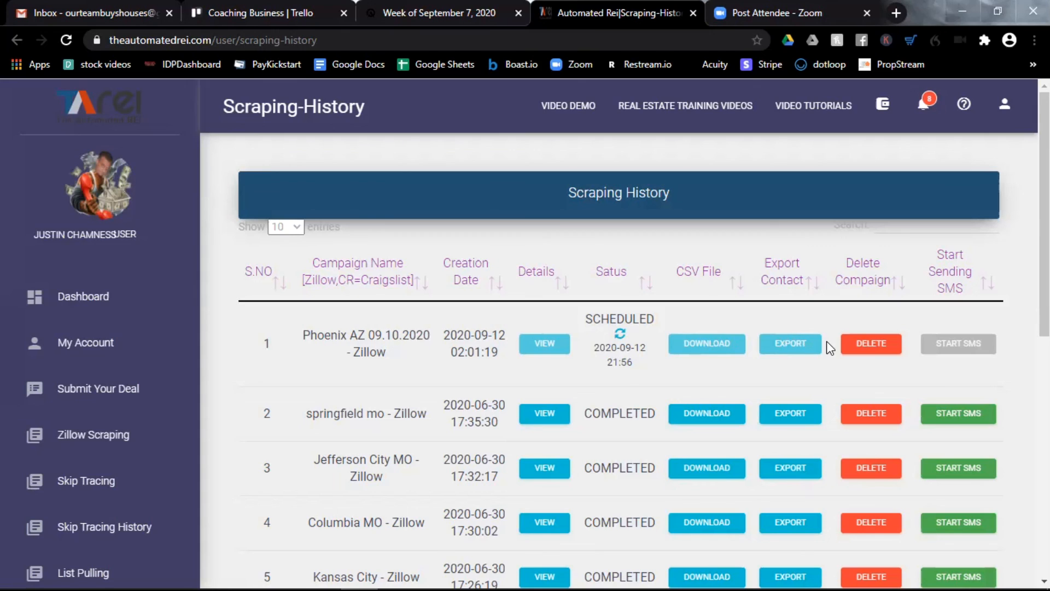
pyautogui.moveTo(833, 346)
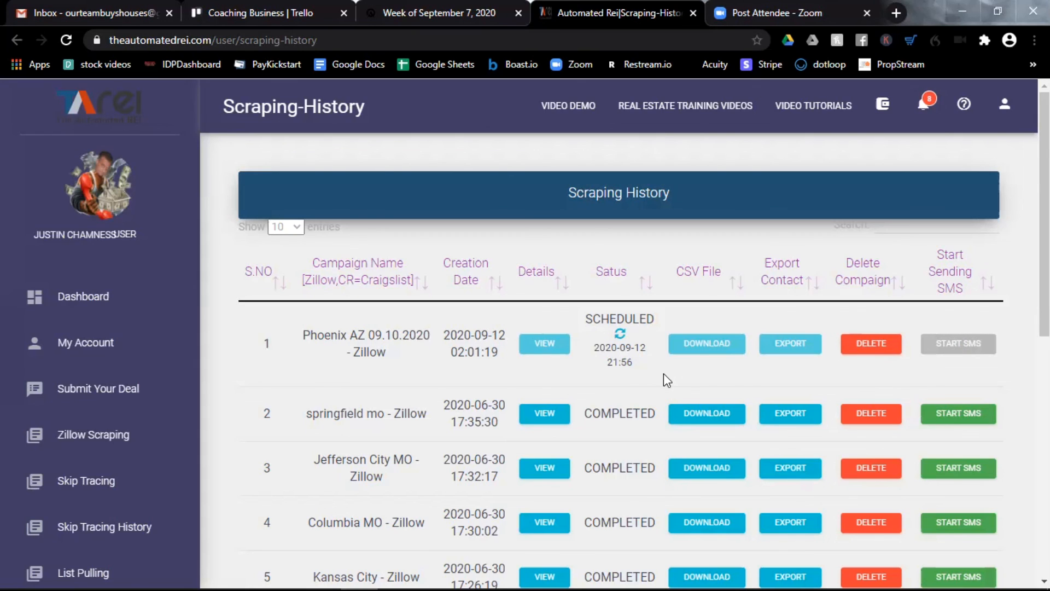
pyautogui.moveTo(768, 531)
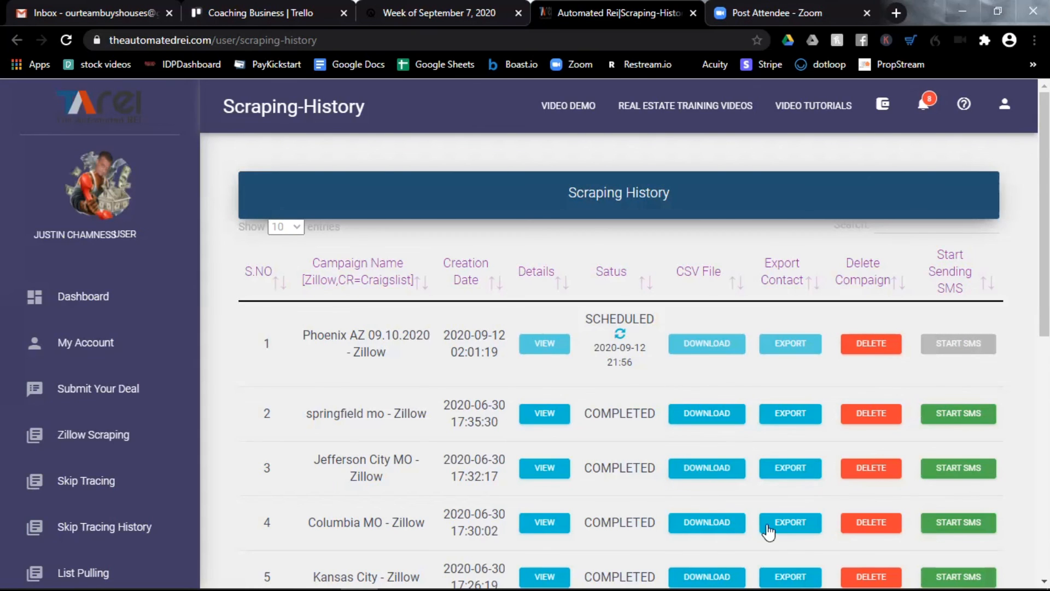
pyautogui.moveTo(794, 552)
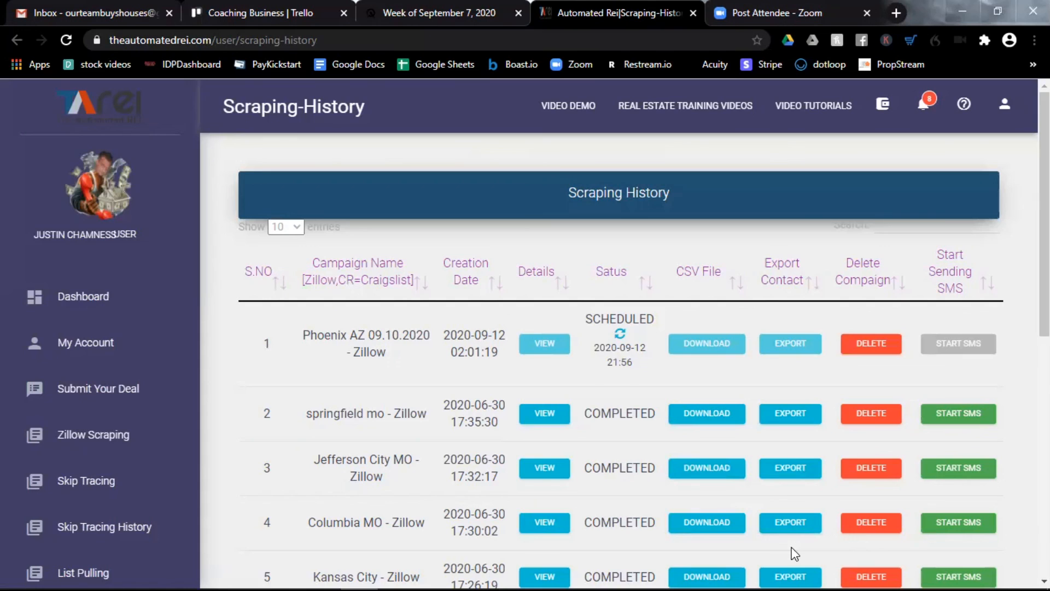
pyautogui.moveTo(822, 562)
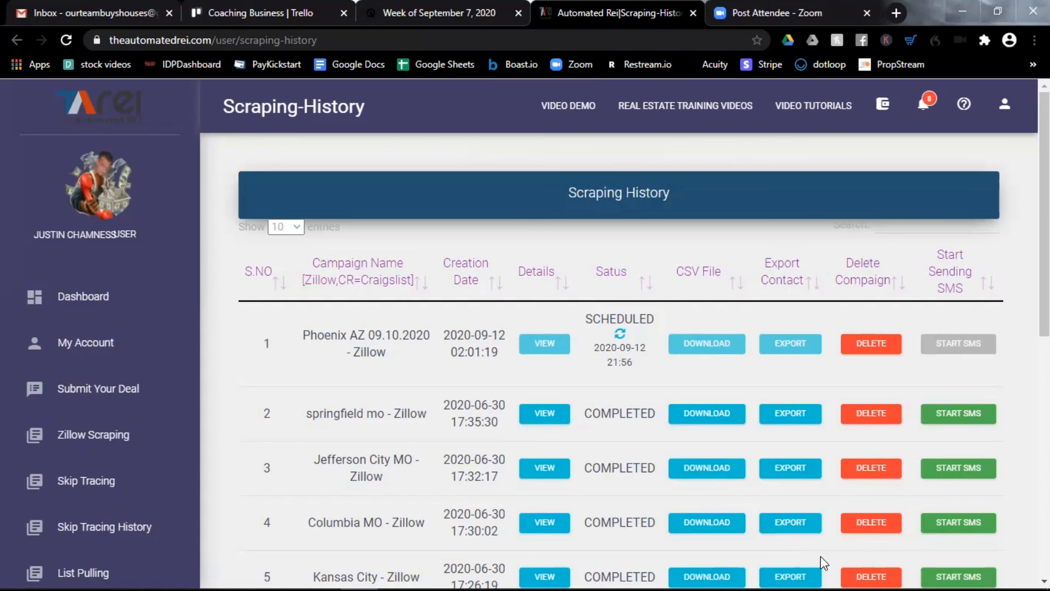
pyautogui.moveTo(807, 395)
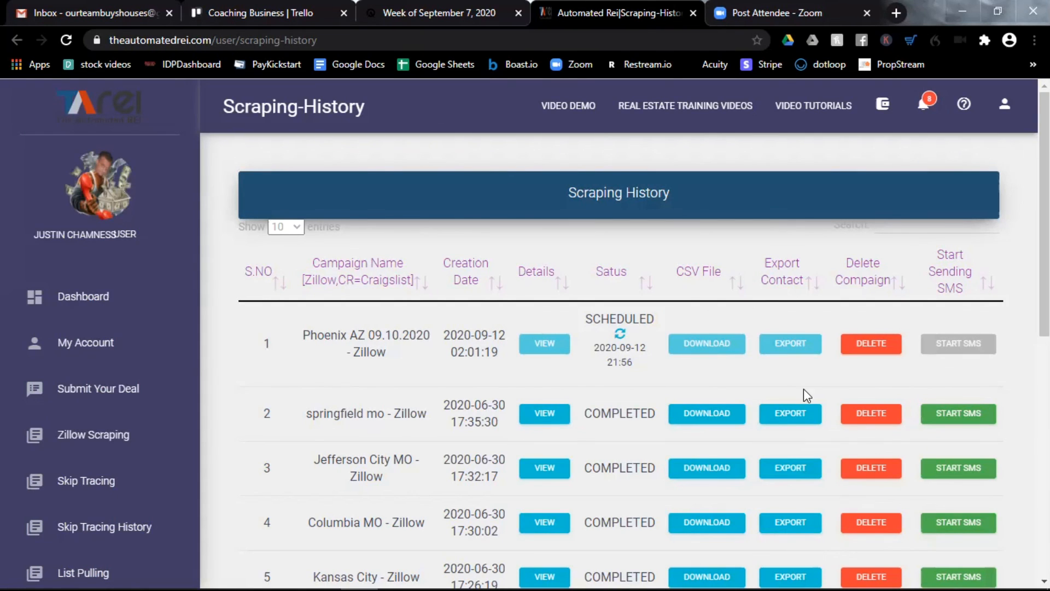